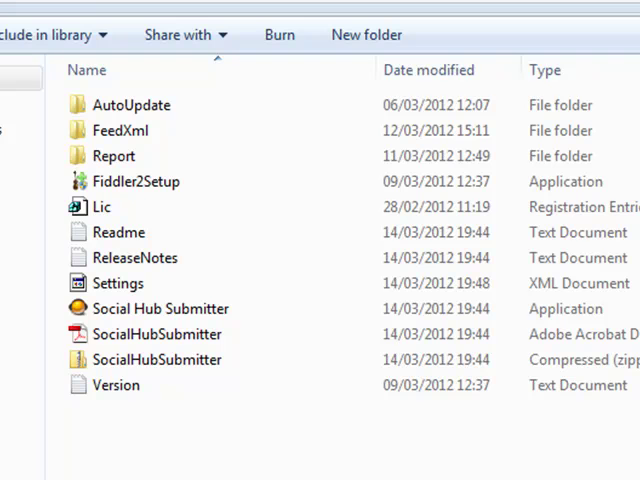
mouse_move(130, 437)
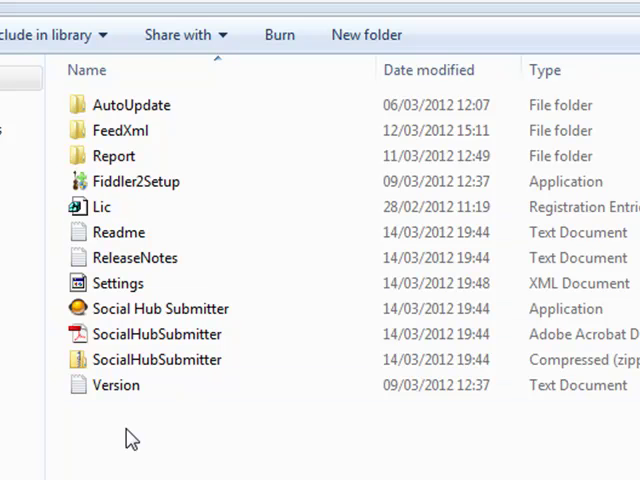
Select the Settings XML file in Explorer, then launch Social Hub Submitter.
click(118, 283)
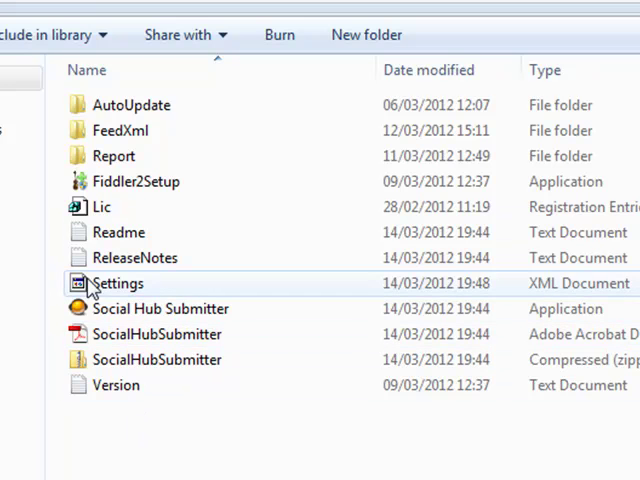
mouse_move(483, 290)
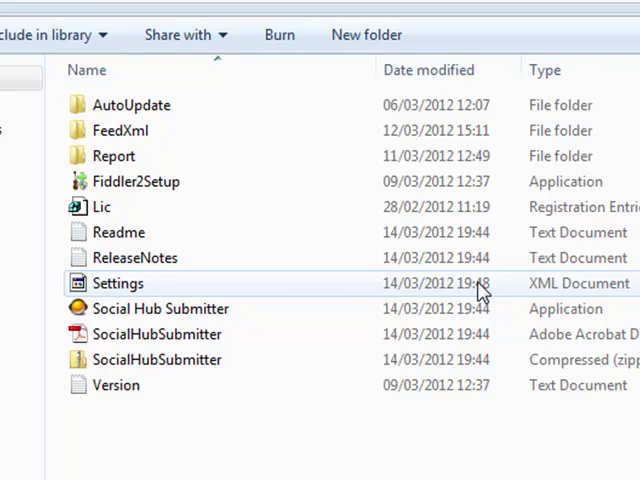
mouse_move(517, 296)
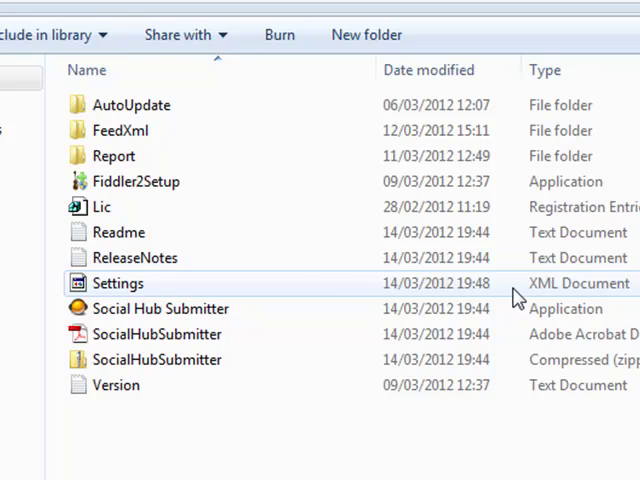
click(159, 308)
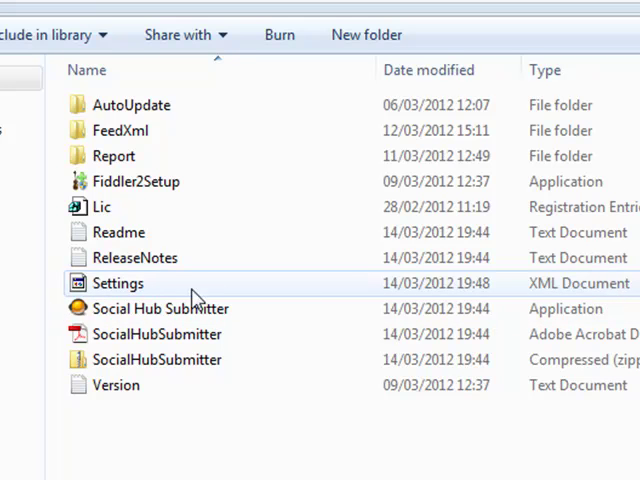
right_click(117, 283)
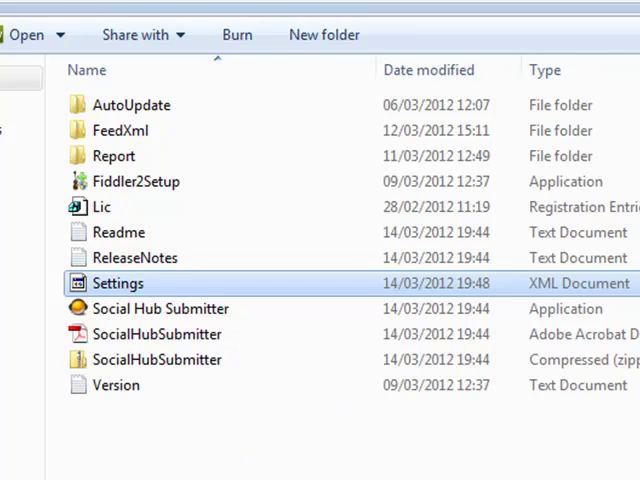
mouse_move(178, 360)
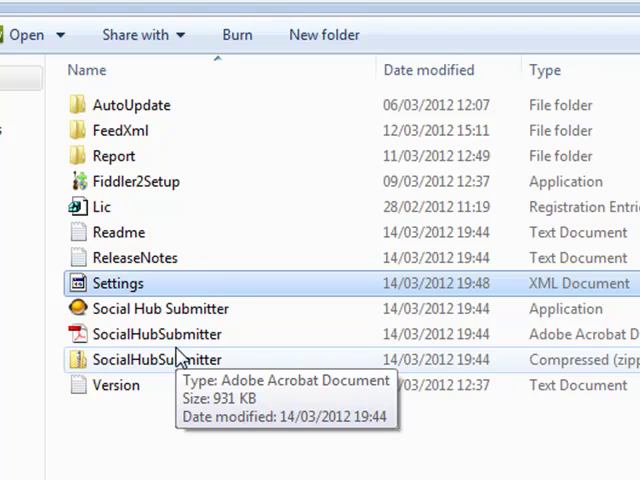
mouse_move(22, 259)
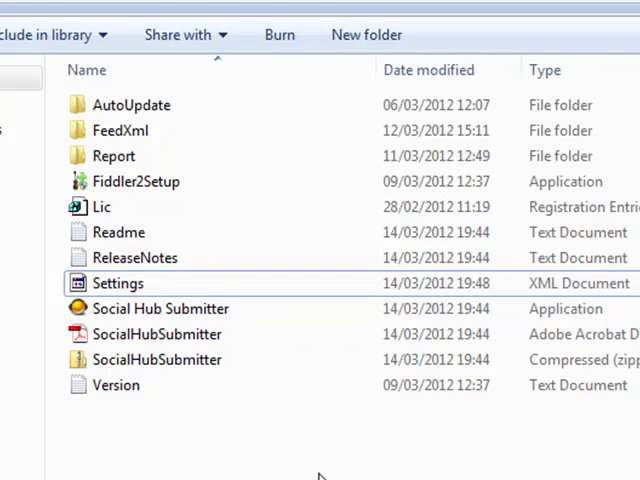
click(157, 334)
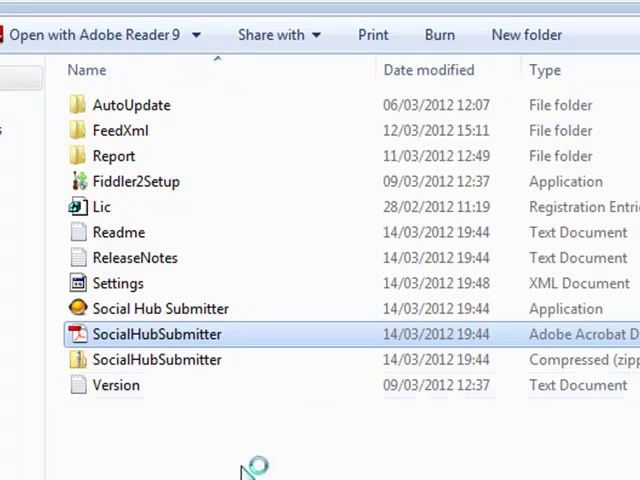
double_click(156, 334)
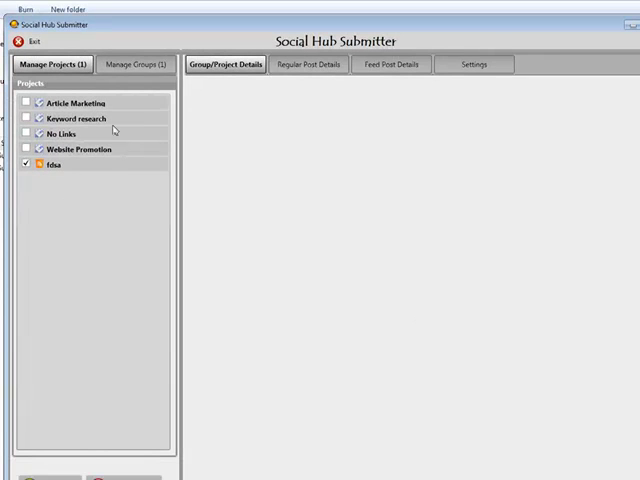
mouse_move(54, 131)
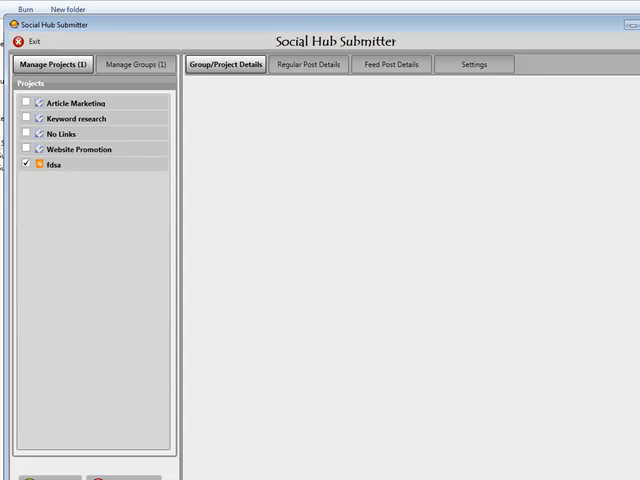
mouse_move(160, 410)
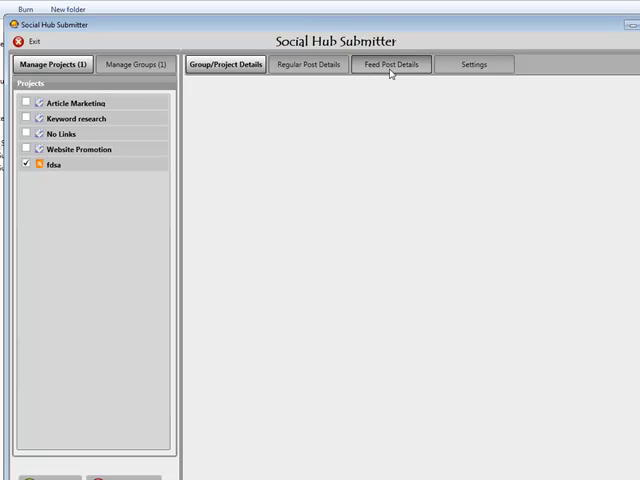
mouse_move(316, 195)
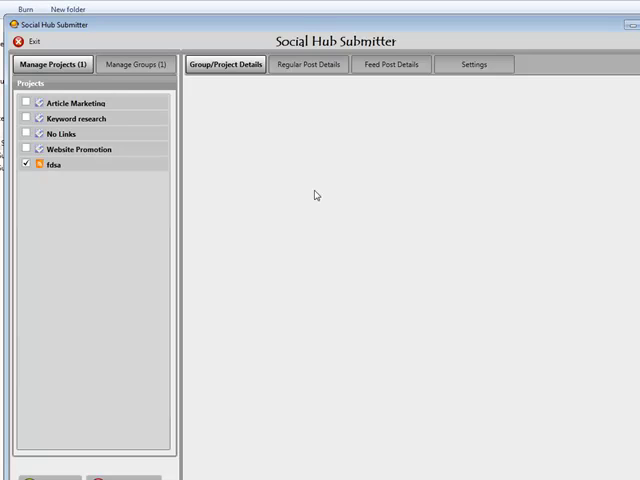
mouse_move(315, 194)
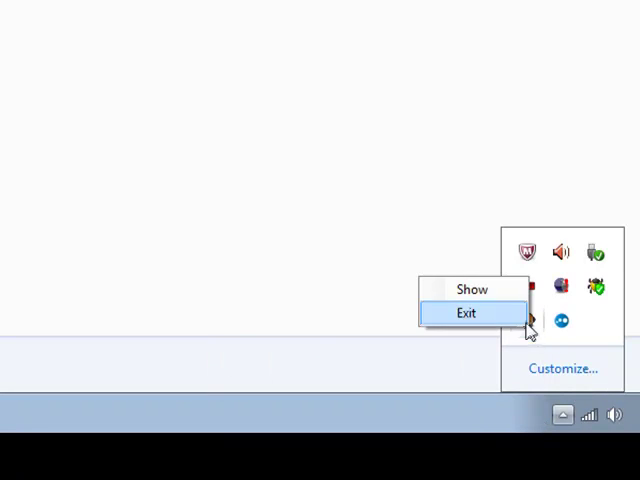
Quit the running Social Hub Submitter and relaunch it from Explorer.
click(471, 289)
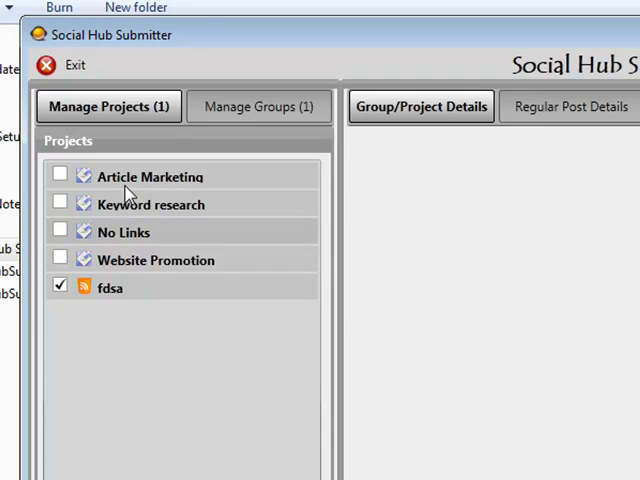
click(48, 65)
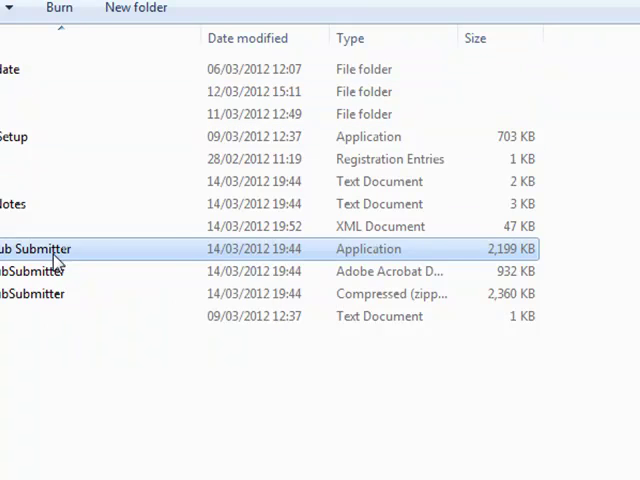
double_click(34, 248)
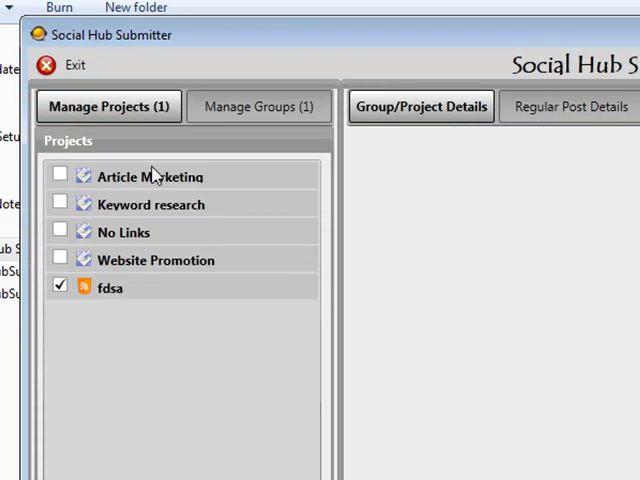
Show the Website Promotion project's details.
click(156, 260)
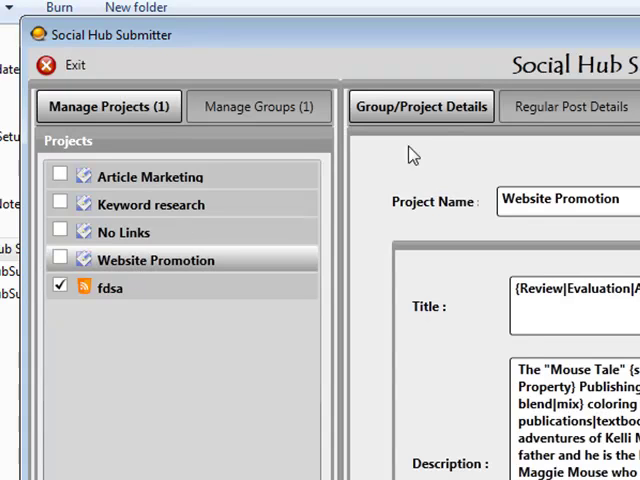
click(124, 232)
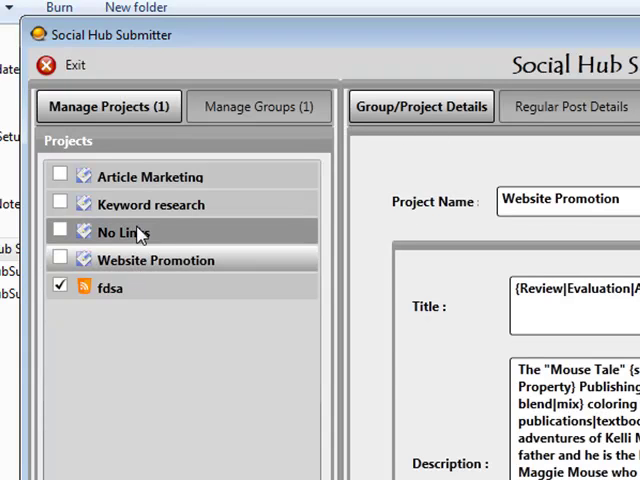
click(124, 232)
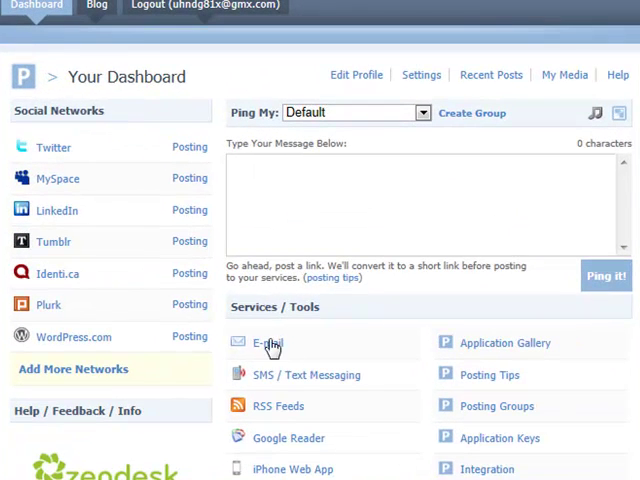
mouse_move(202, 140)
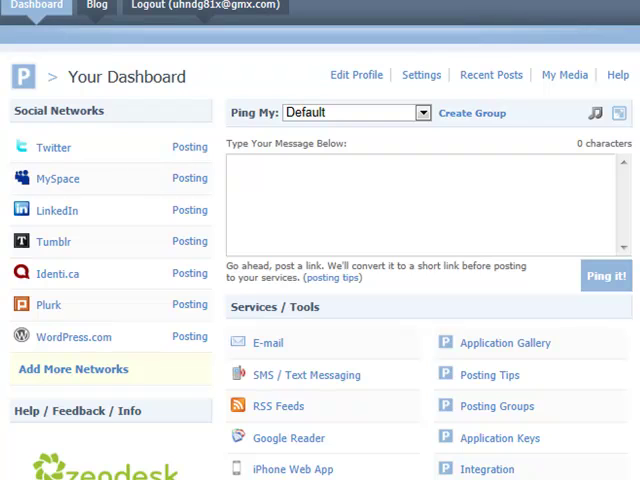
mouse_move(55, 148)
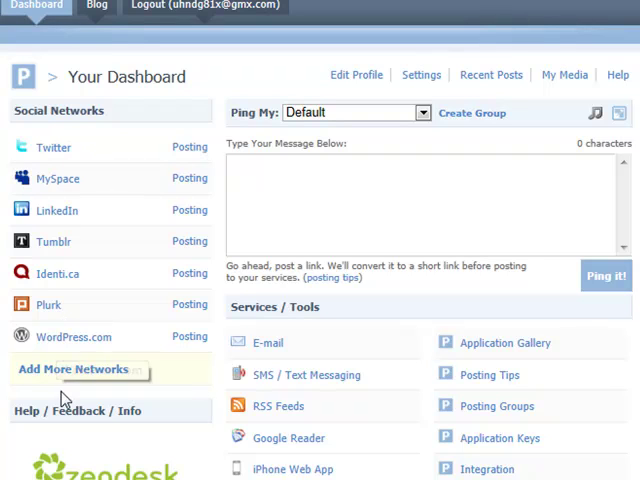
Open Ping.fm's Manage Social Networks page listing unconnected services like Brightkite.
click(71, 369)
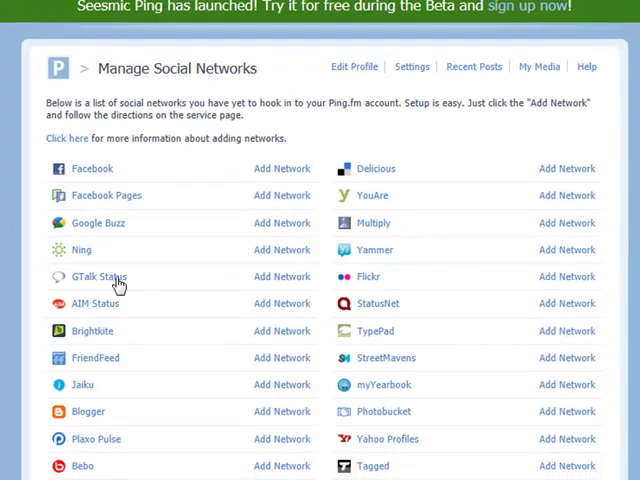
scroll(down, 3)
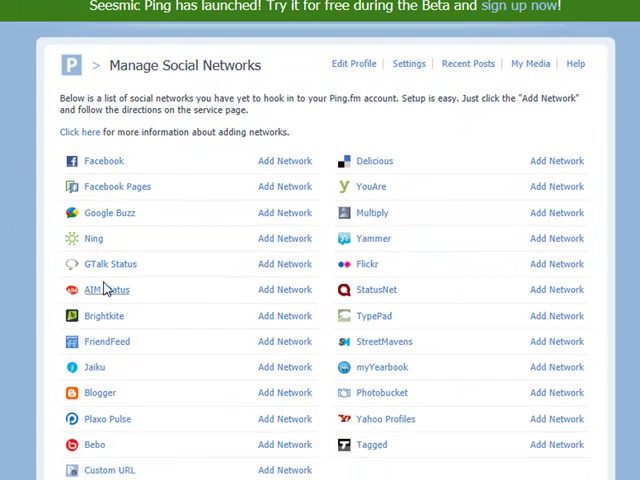
mouse_move(183, 302)
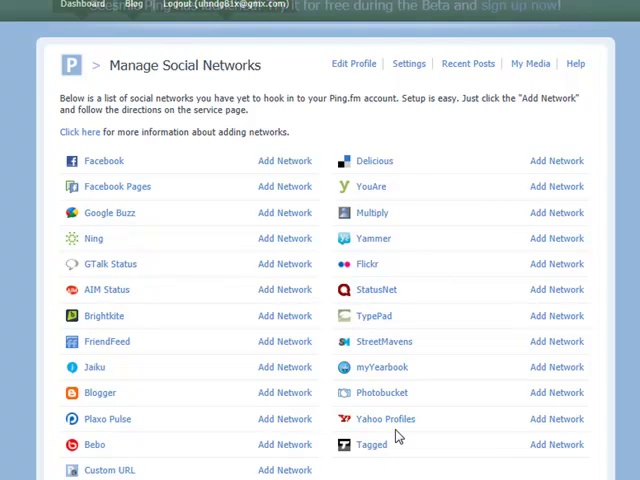
mouse_move(137, 257)
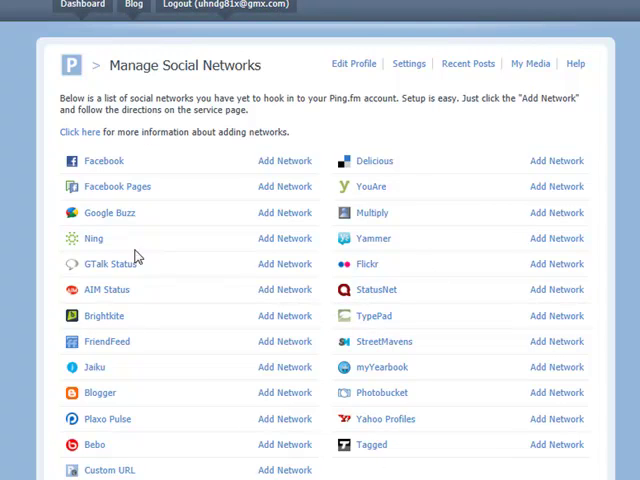
mouse_move(220, 336)
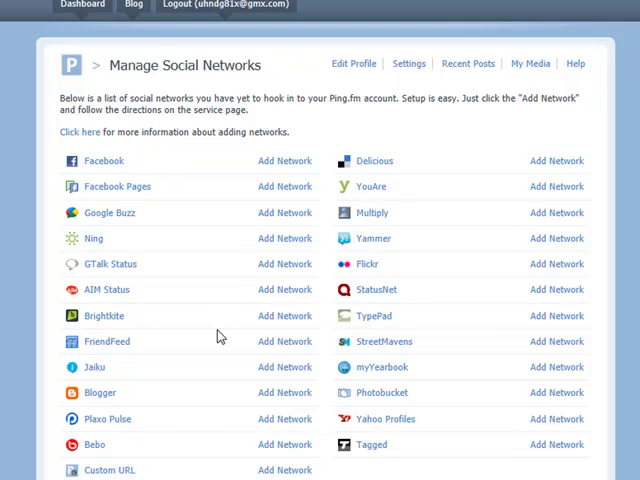
mouse_move(185, 430)
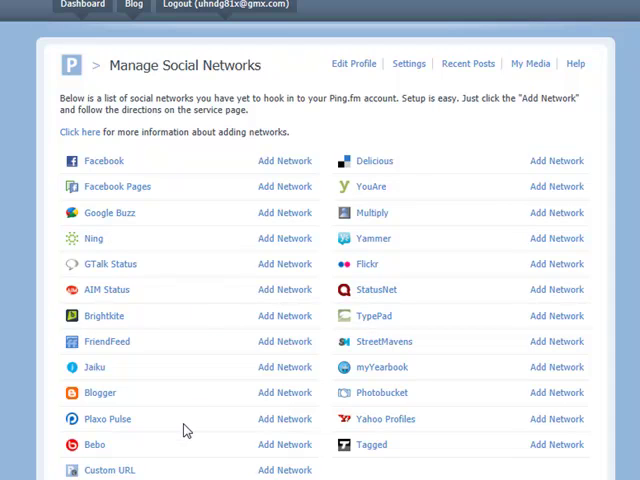
mouse_move(262, 210)
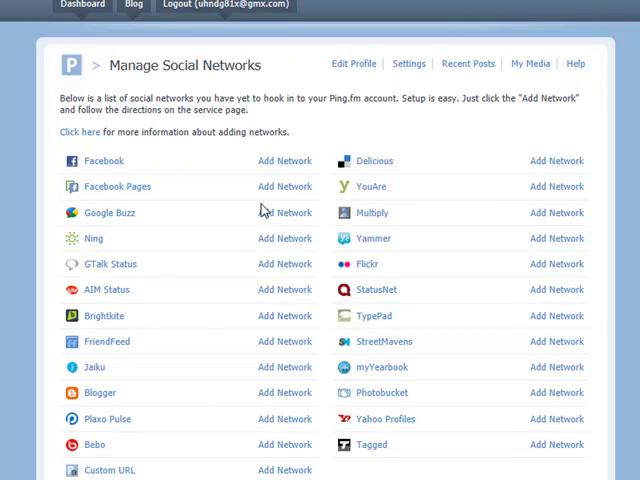
mouse_move(330, 82)
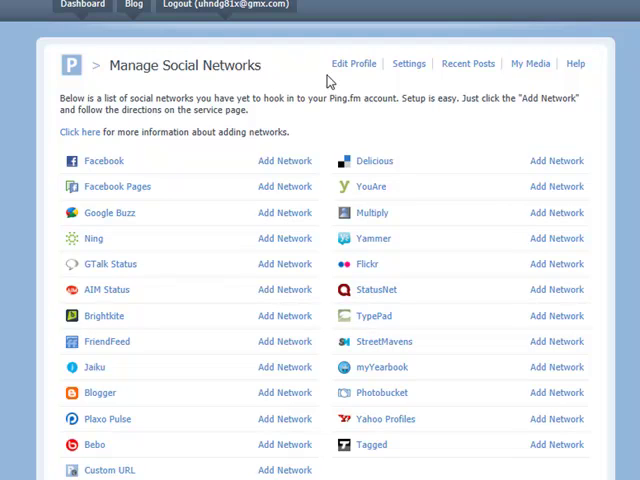
mouse_move(258, 198)
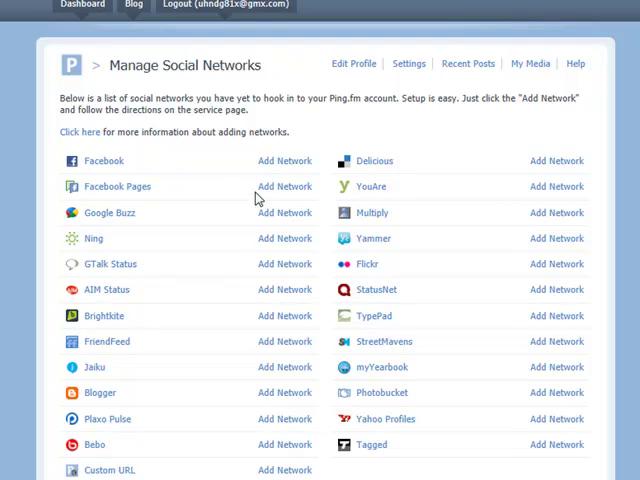
mouse_move(294, 353)
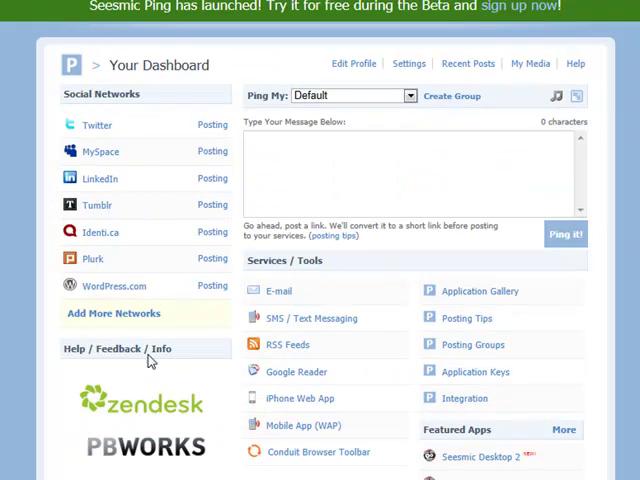
click(113, 313)
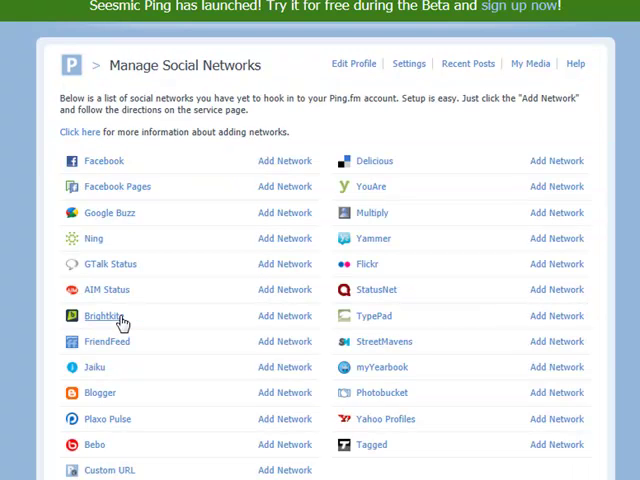
mouse_move(119, 168)
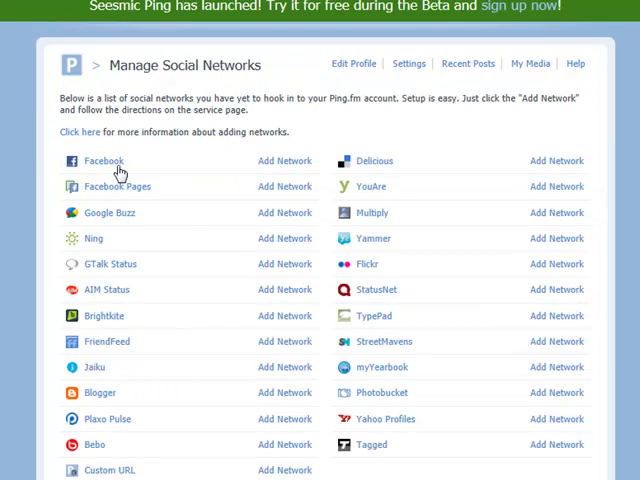
mouse_move(105, 342)
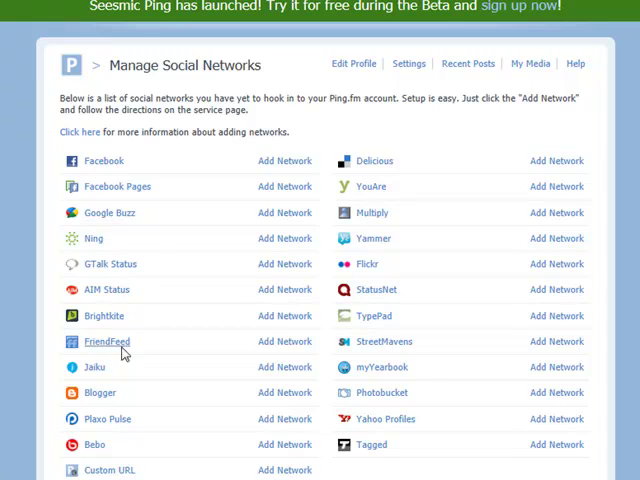
mouse_move(118, 283)
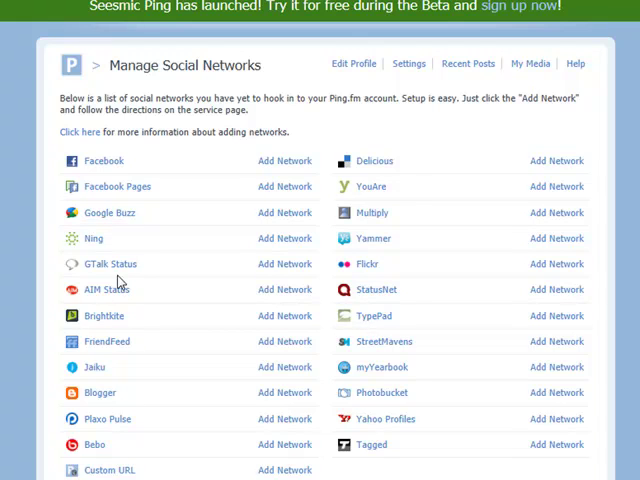
mouse_move(141, 155)
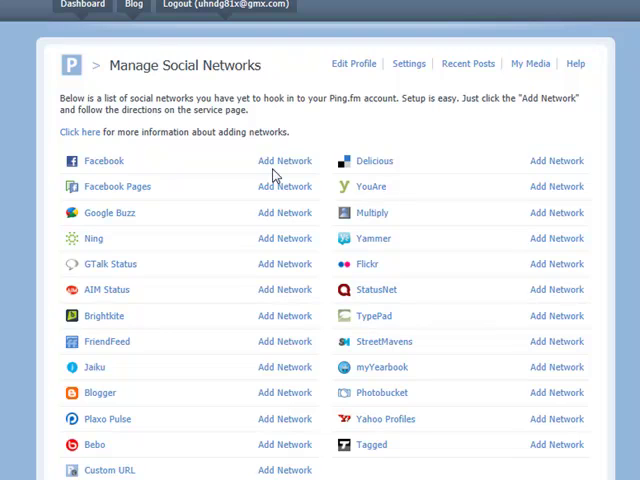
mouse_move(113, 147)
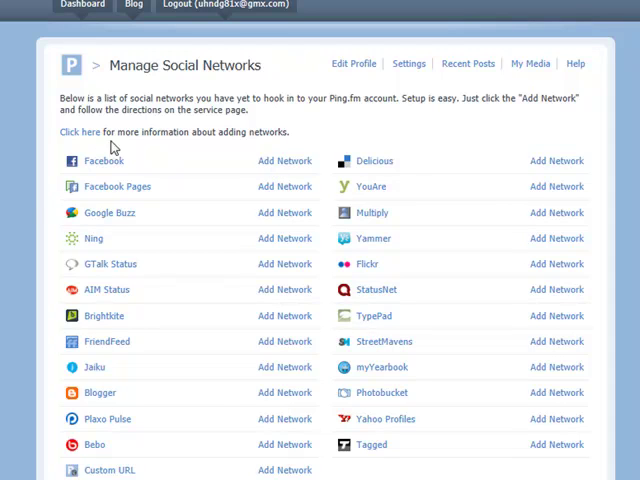
mouse_move(229, 393)
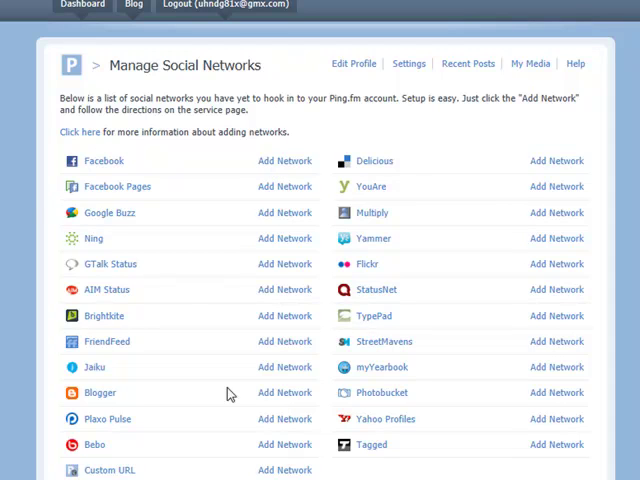
mouse_move(266, 277)
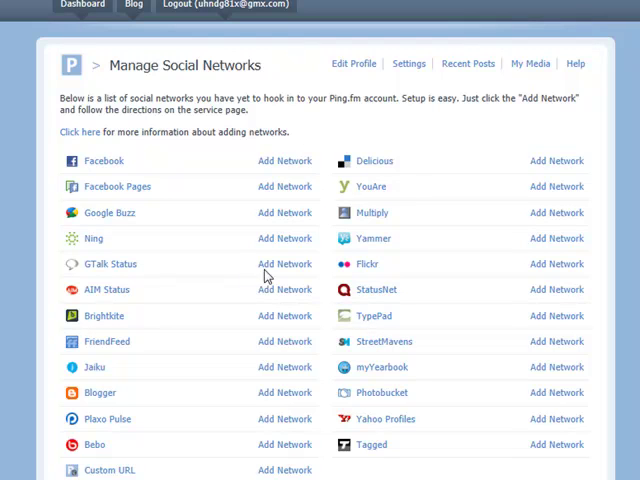
mouse_move(207, 278)
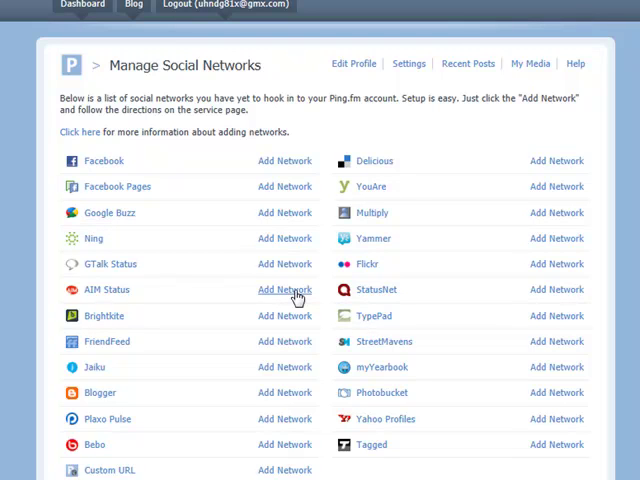
mouse_move(335, 148)
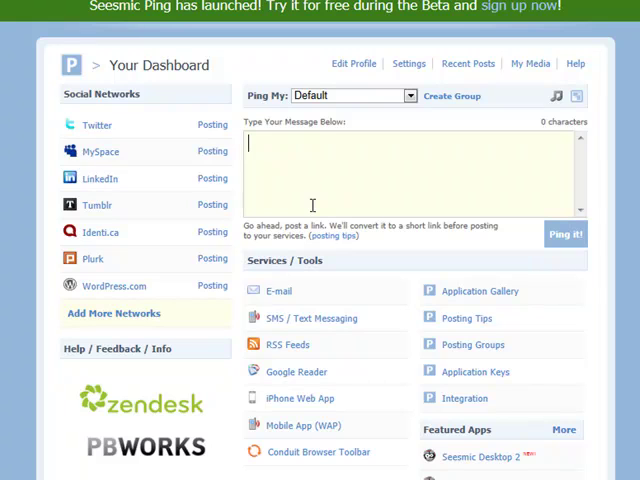
mouse_move(295, 162)
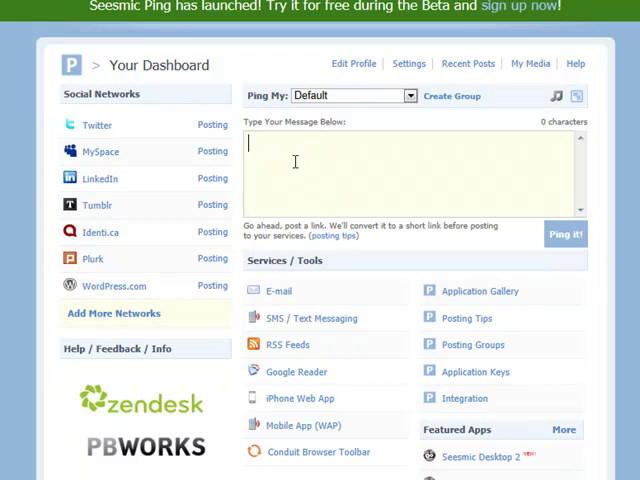
mouse_move(100, 270)
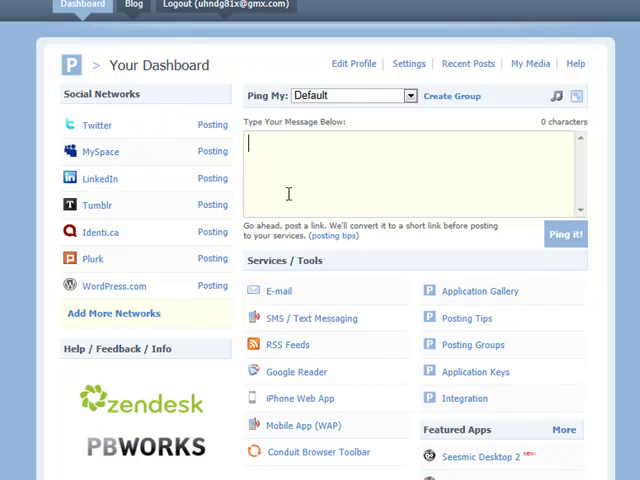
mouse_move(211, 179)
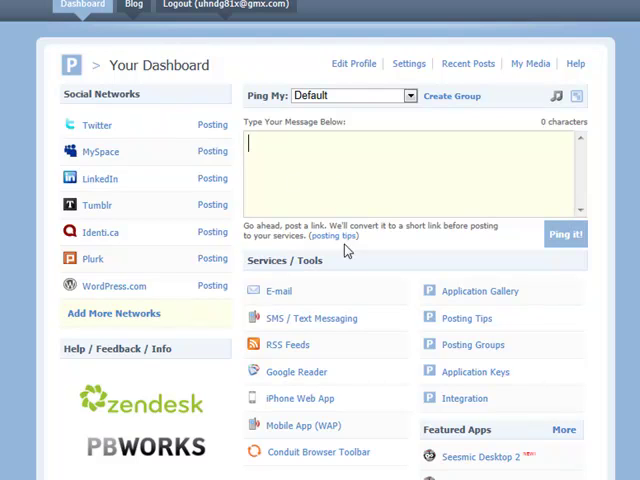
mouse_move(113, 313)
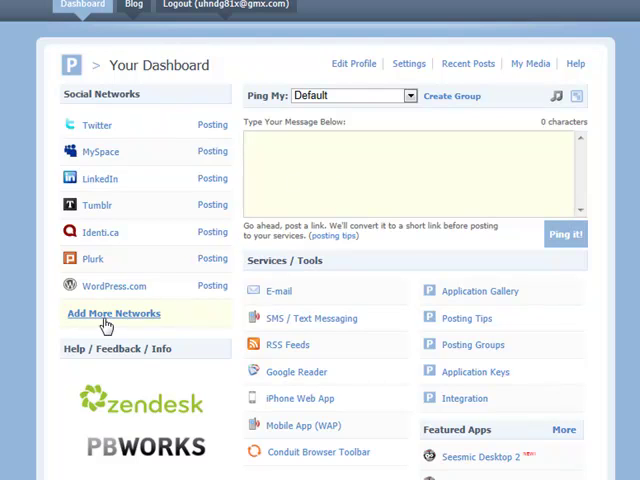
Leave Ping.fm's dashboard, ending on the HelloTxt timeline with MySpace UK posts.
click(113, 313)
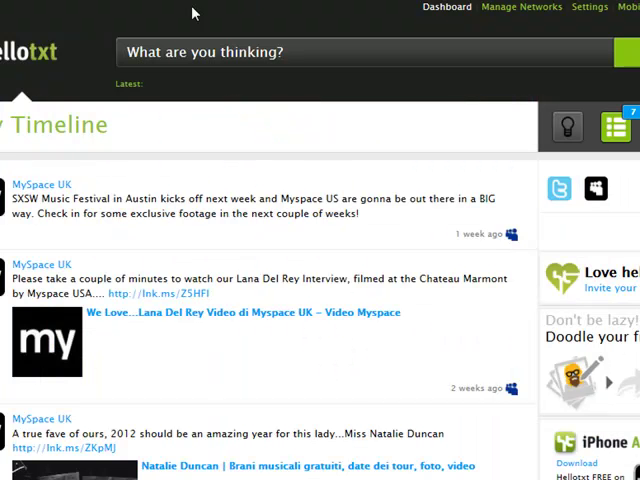
mouse_move(380, 185)
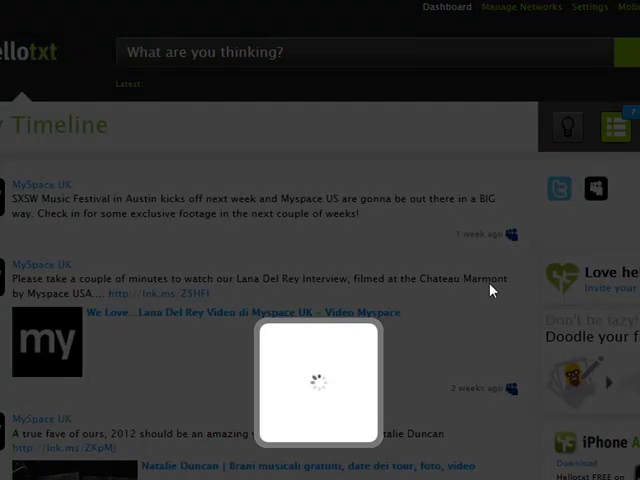
mouse_move(324, 366)
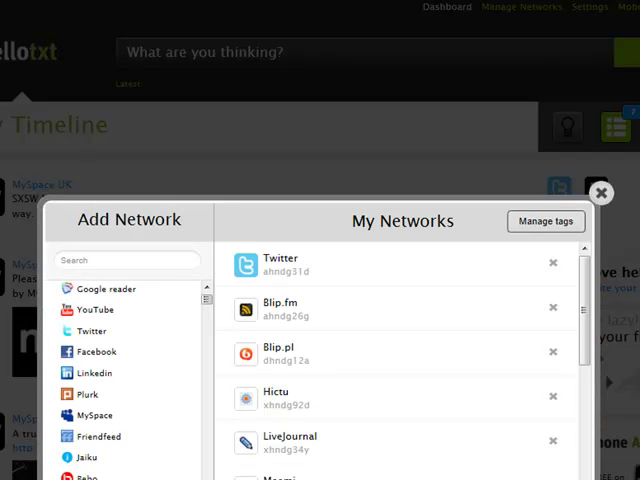
mouse_move(378, 335)
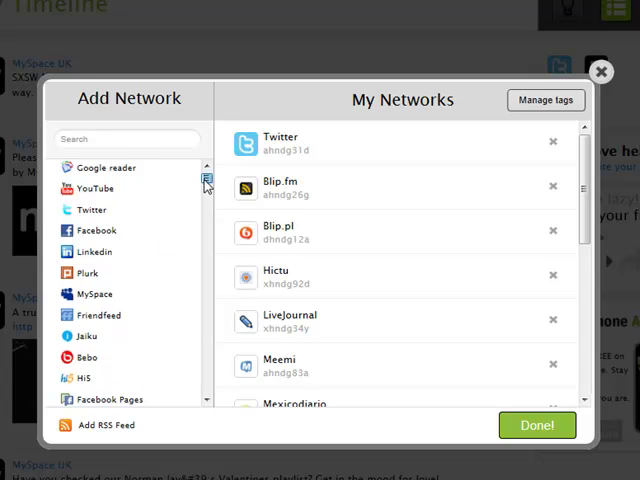
Scroll HelloTxt's Add Network list past Tumblr, Identica, Plaxo and Blogger, then back up.
scroll(down, 3)
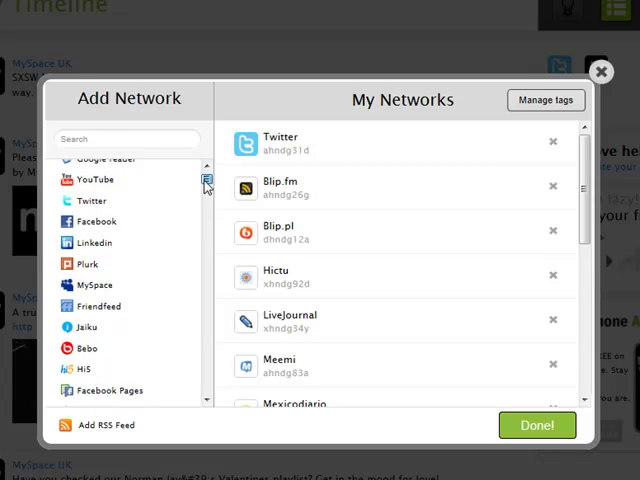
scroll(down, 3)
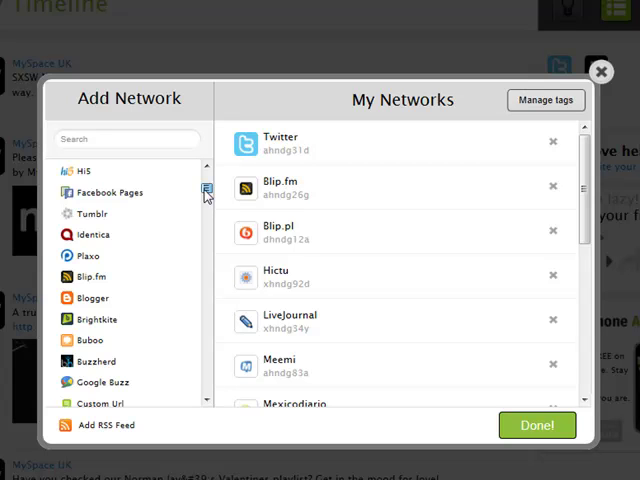
scroll(up, 3)
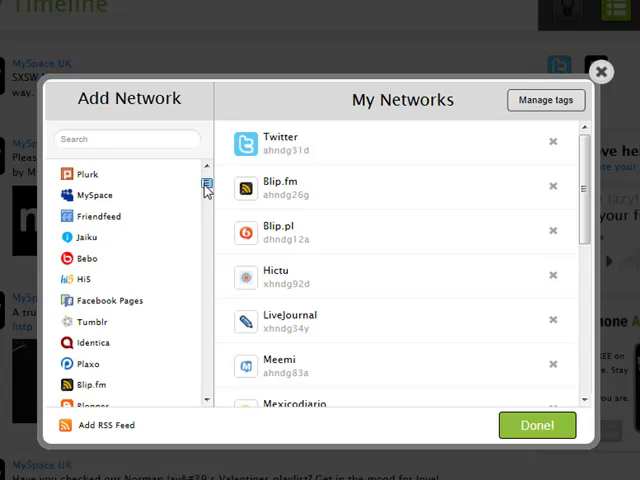
scroll(up, 3)
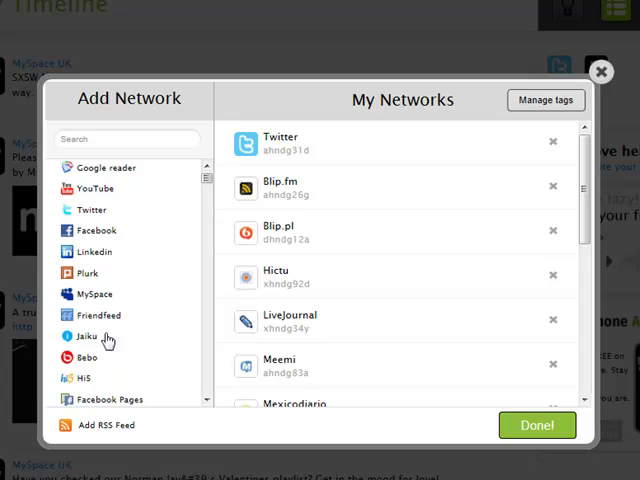
mouse_move(143, 353)
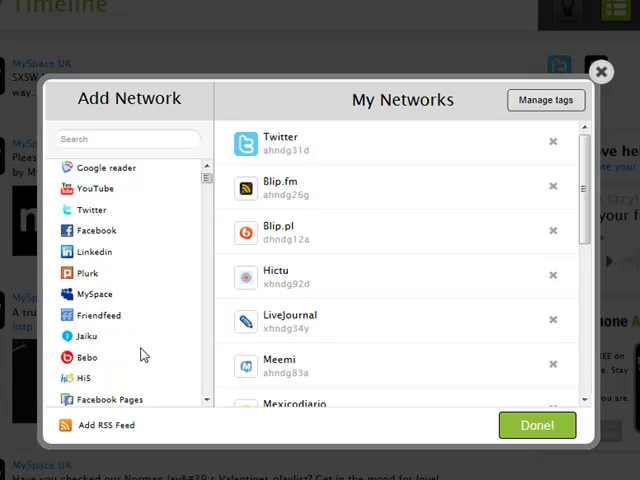
mouse_move(197, 197)
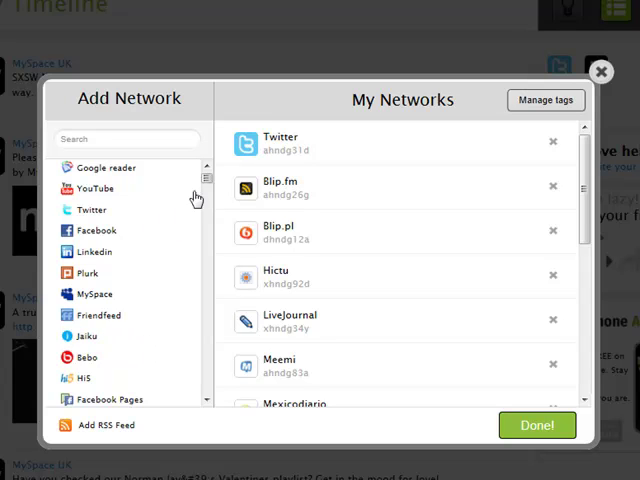
mouse_move(80, 280)
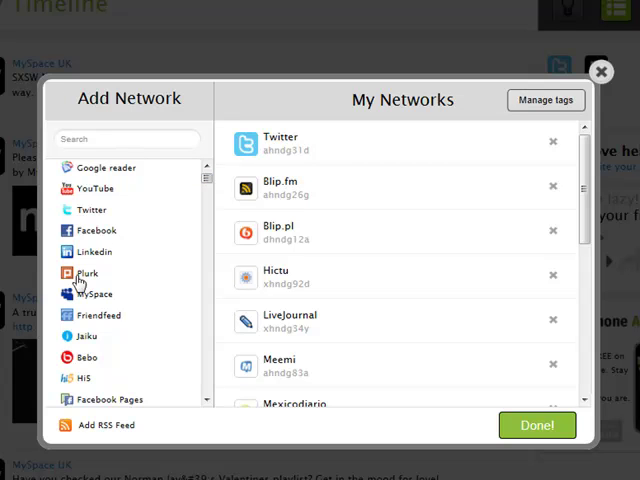
mouse_move(103, 196)
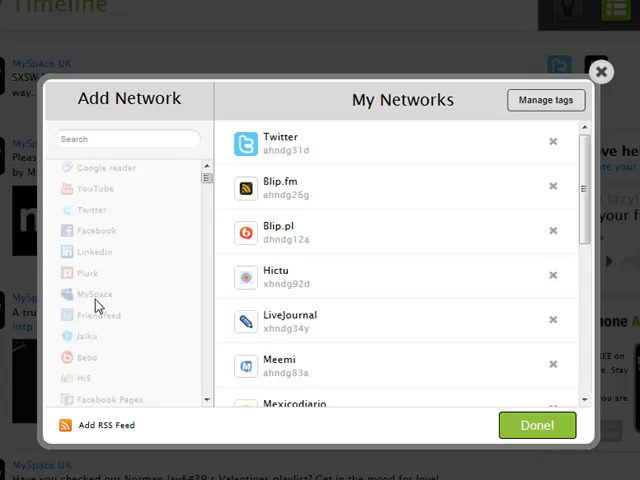
View the MySpace, Jaiku and Hi5 connection forms, ending in the Hi5 email field.
click(95, 293)
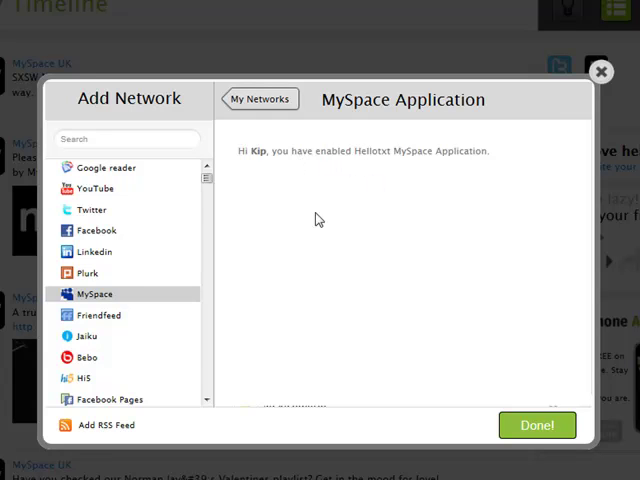
mouse_move(300, 242)
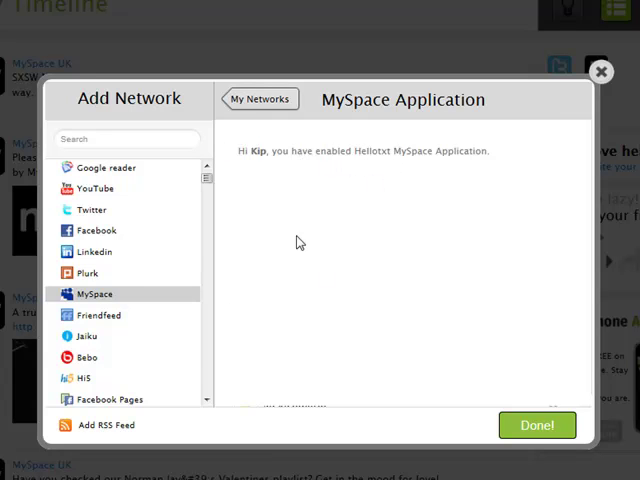
mouse_move(88, 343)
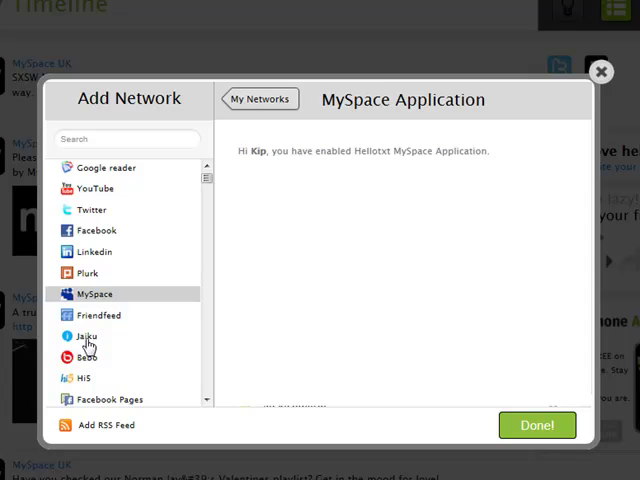
click(87, 336)
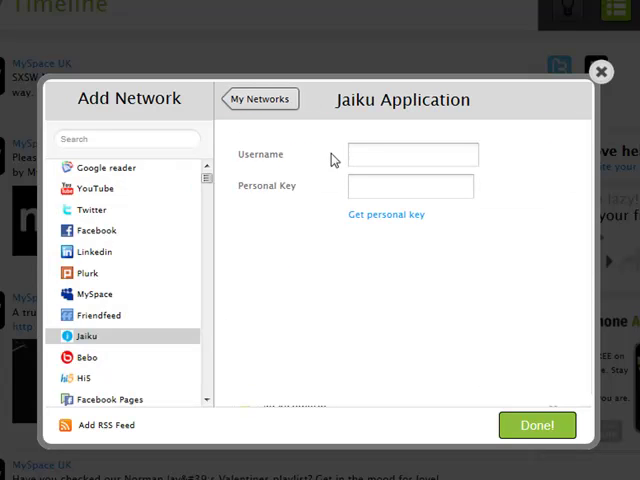
click(412, 154)
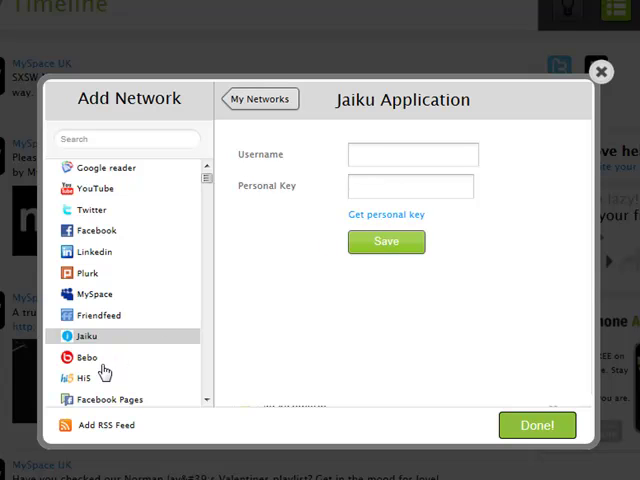
click(85, 378)
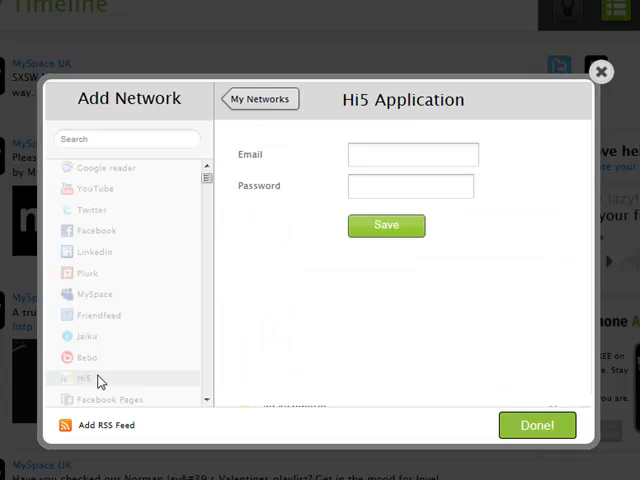
click(413, 154)
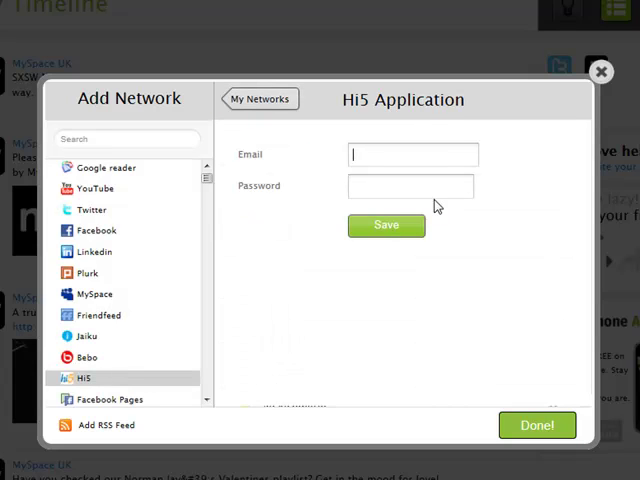
mouse_move(98, 202)
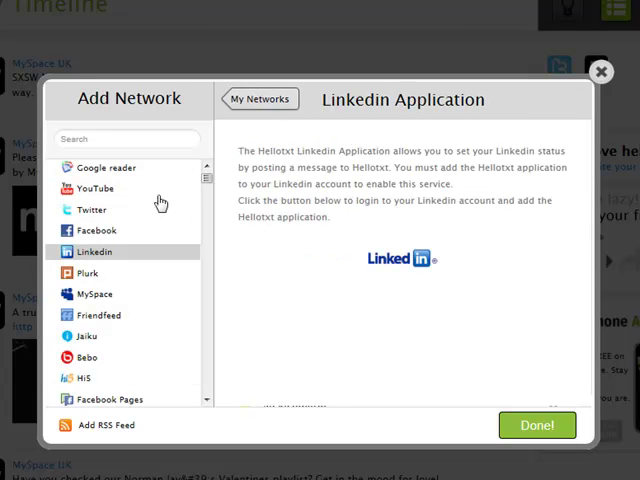
mouse_move(260, 99)
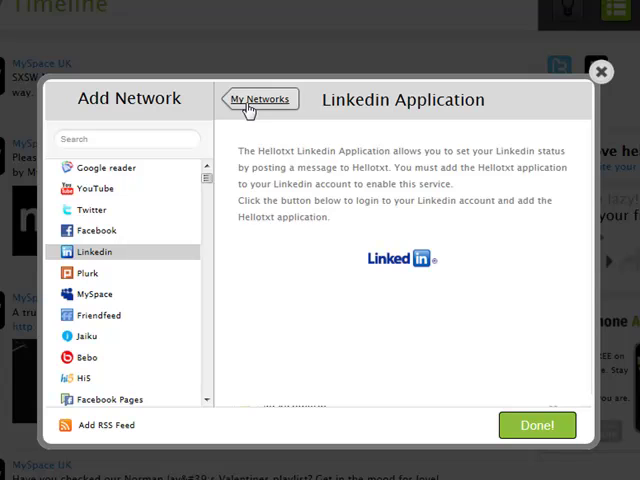
Scroll through the My Networks list of linked accounts, then close the dialog.
click(261, 99)
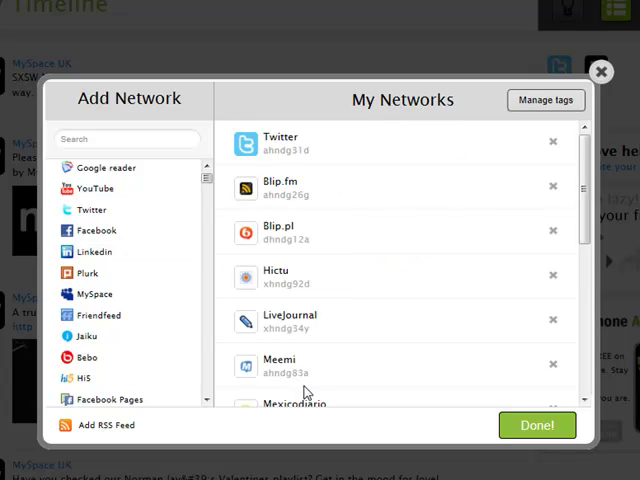
scroll(down, 3)
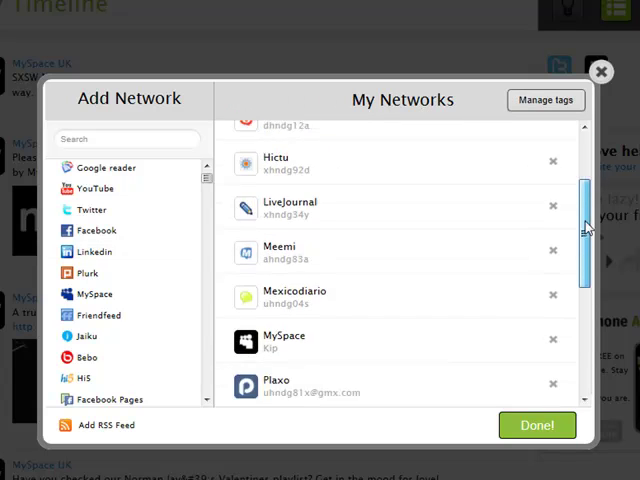
scroll(up, 3)
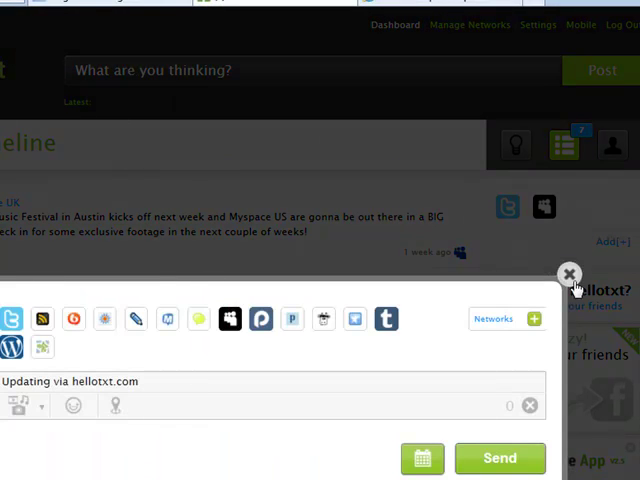
click(569, 274)
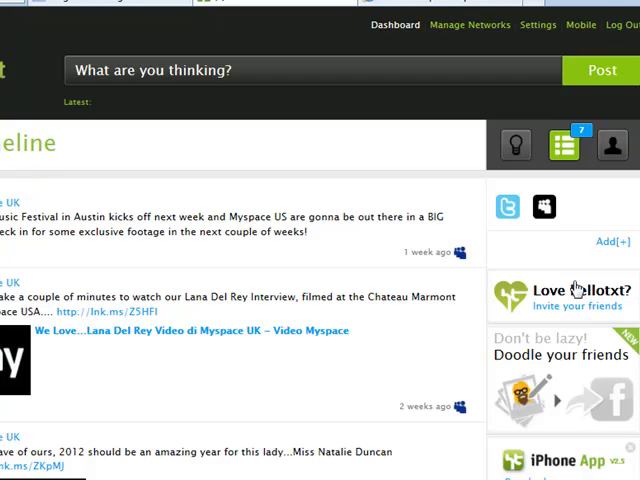
mouse_move(278, 330)
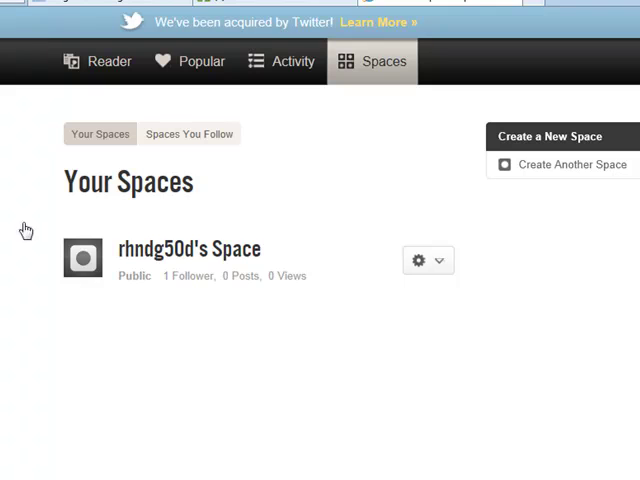
mouse_move(64, 390)
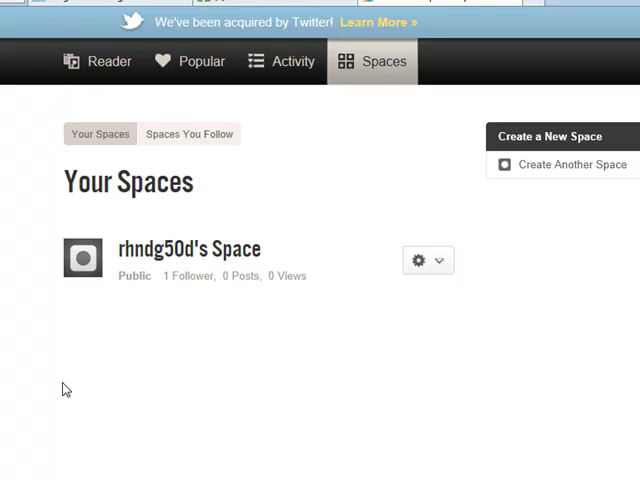
mouse_move(375, 77)
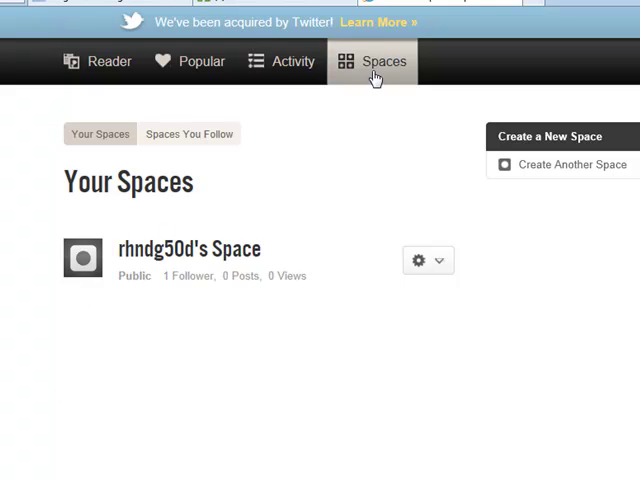
mouse_move(287, 213)
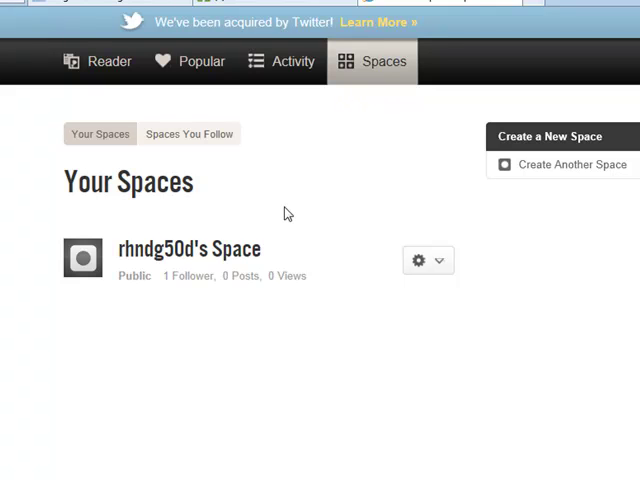
mouse_move(148, 256)
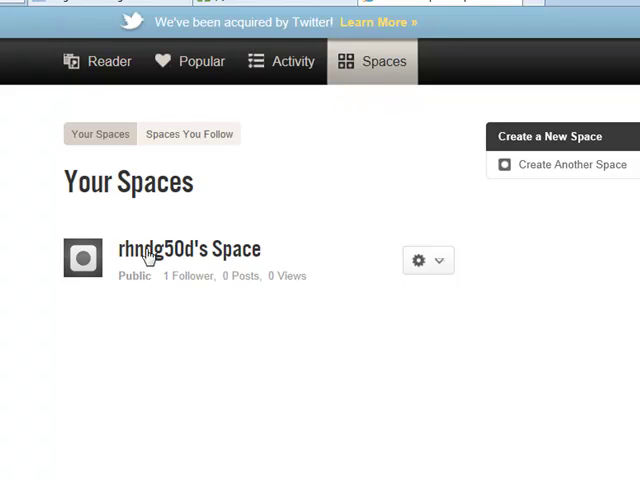
Show Your Spaces: one public space with 1 follower, 0 posts, 0 views.
click(428, 260)
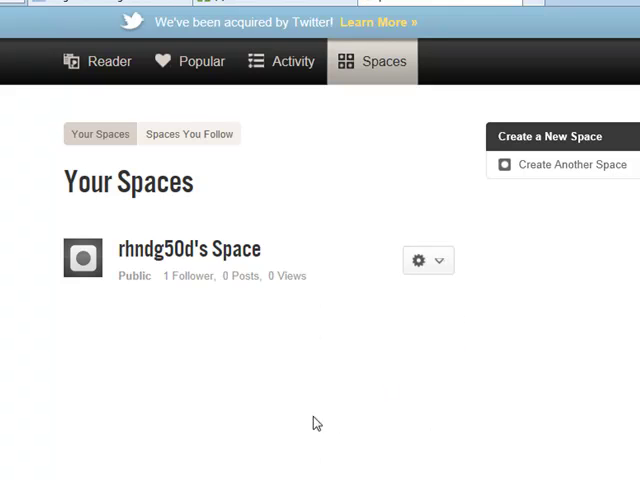
mouse_move(140, 430)
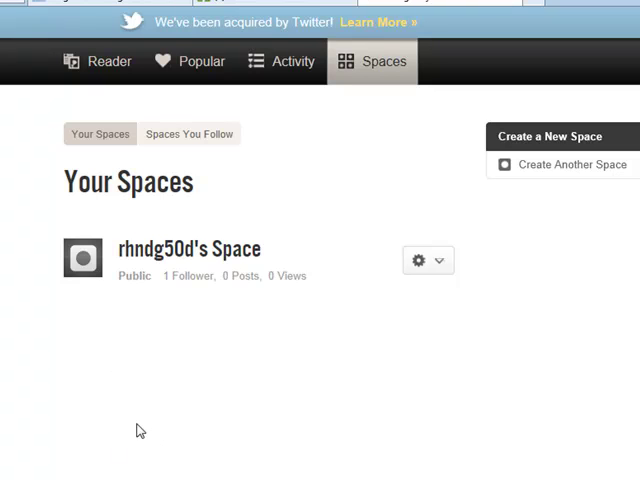
Open rhndg50d's Space page from the spaces list.
click(188, 248)
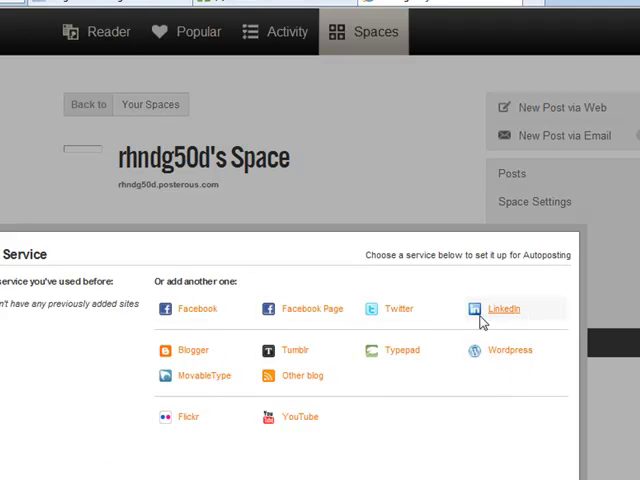
mouse_move(197, 308)
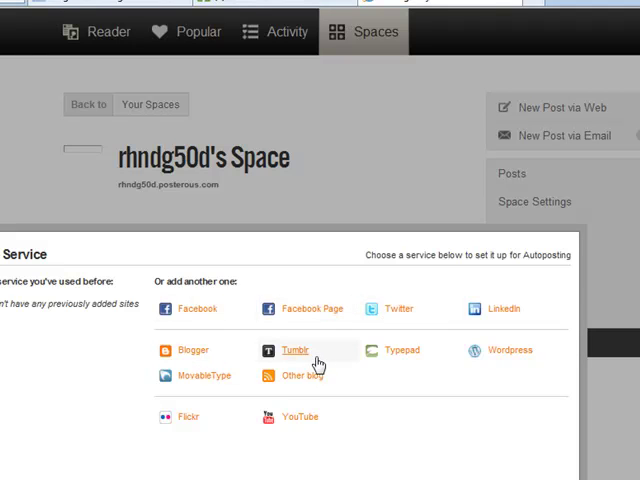
mouse_move(228, 352)
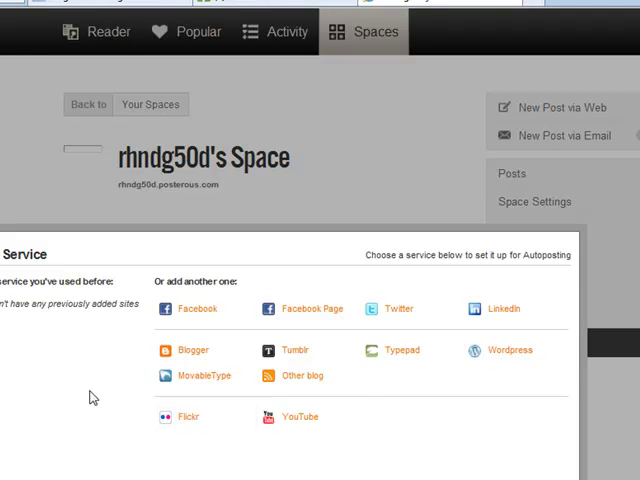
mouse_move(391, 309)
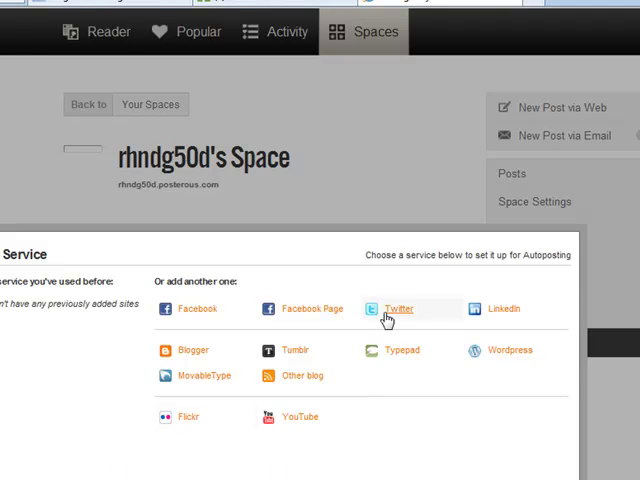
mouse_move(338, 352)
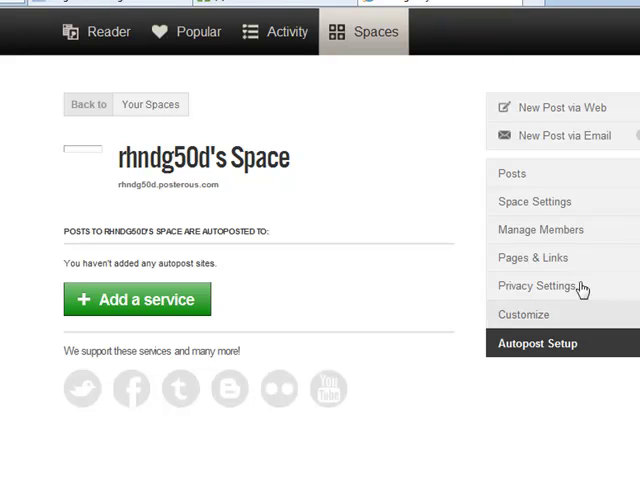
Open the Create a Post editor for a new web post.
click(560, 107)
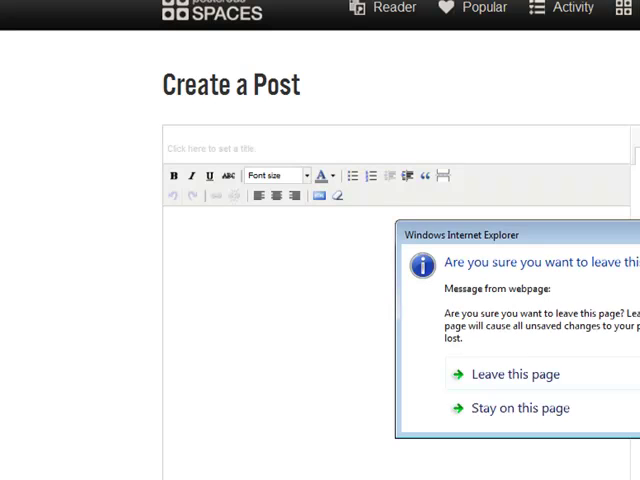
mouse_move(520, 408)
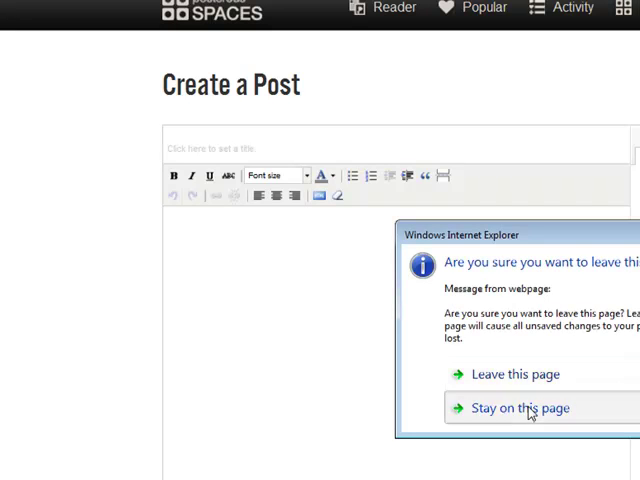
click(524, 407)
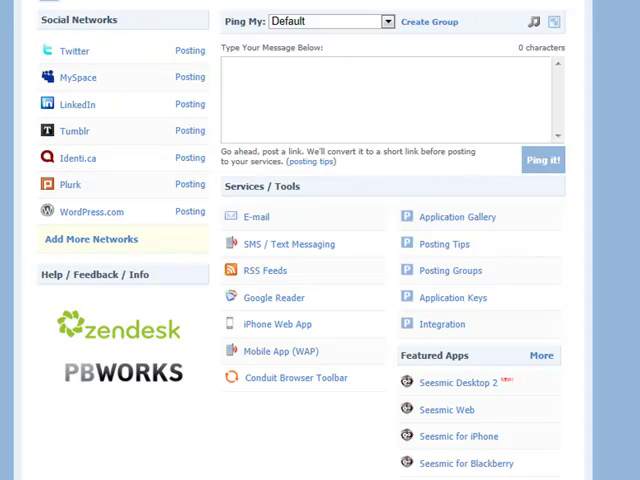
mouse_move(205, 182)
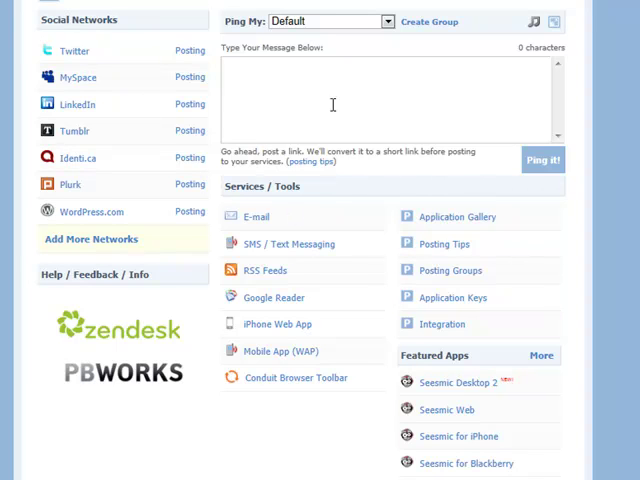
mouse_move(187, 157)
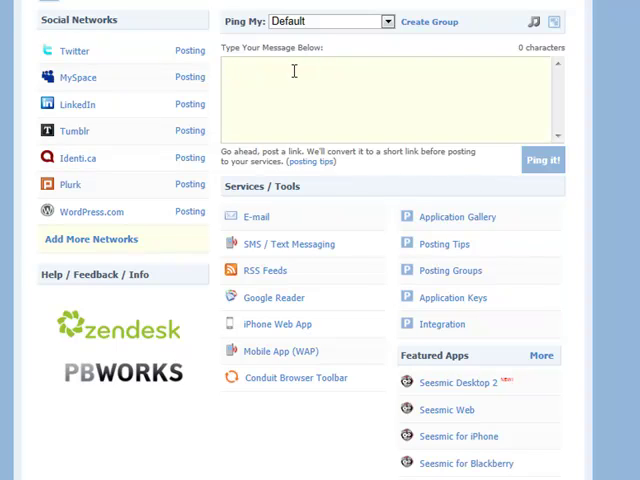
click(390, 90)
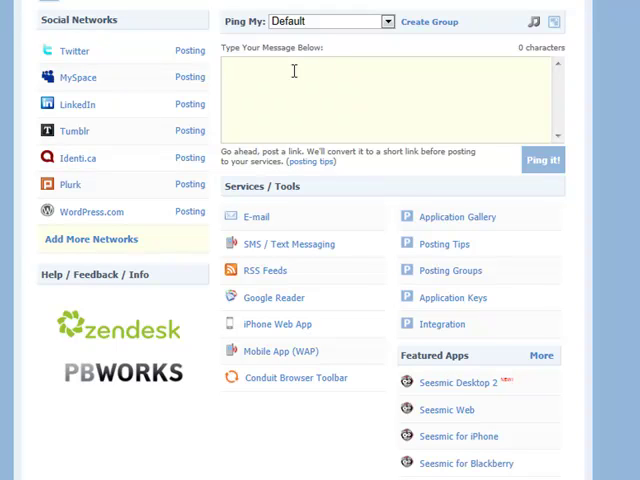
text(h)
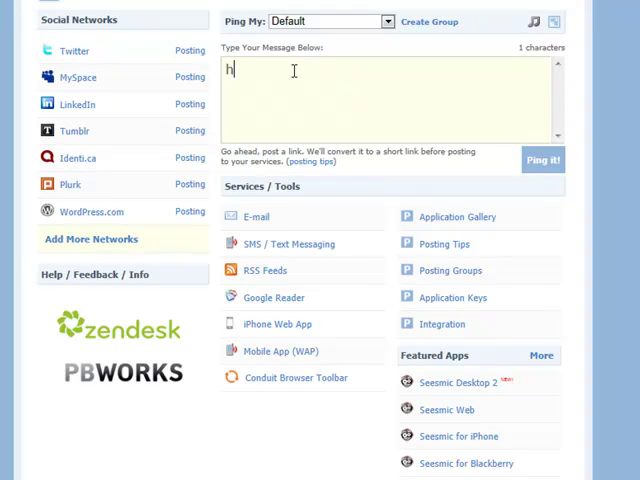
text(ttp://www)
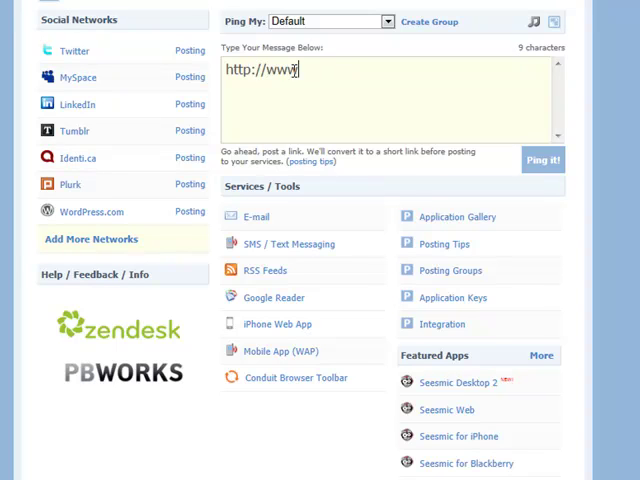
text(.socialhu)
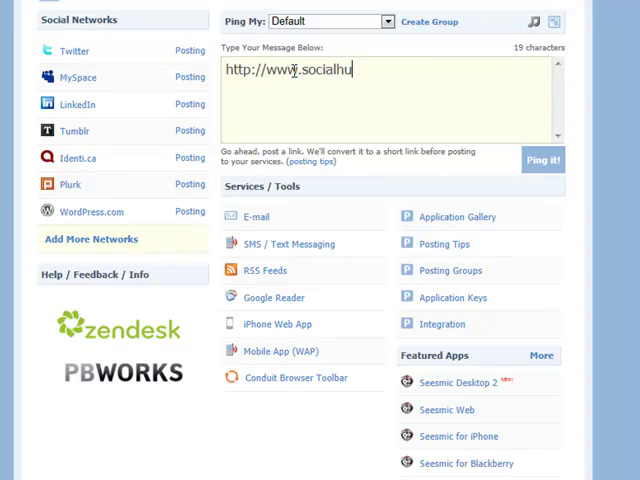
text(bsubmitte)
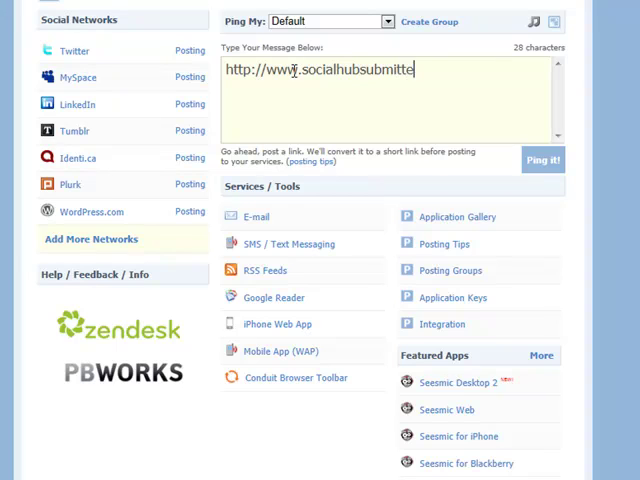
text(r.com/)
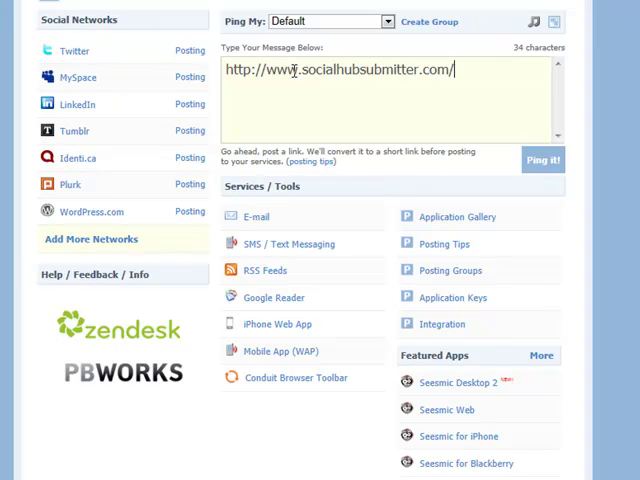
mouse_move(547, 178)
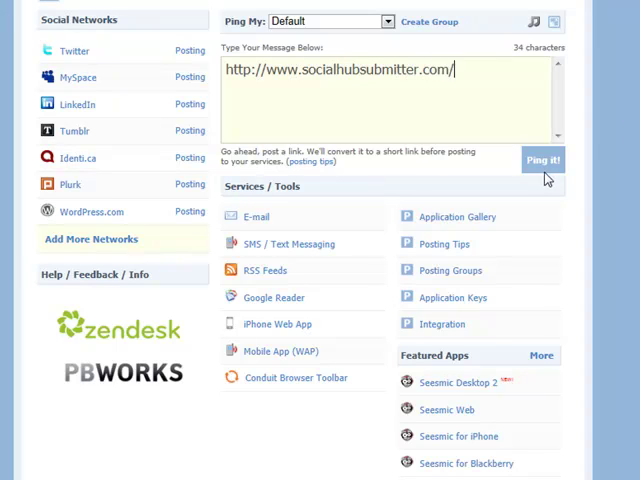
Ping the socialhubsubmitter.com link and view it atop Recent Posts.
click(542, 160)
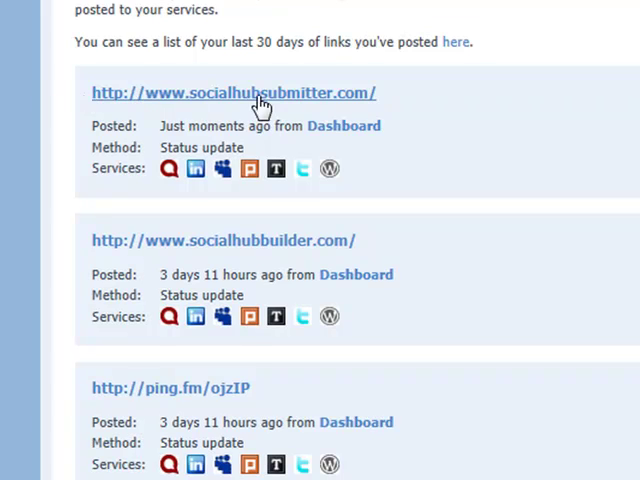
mouse_move(285, 108)
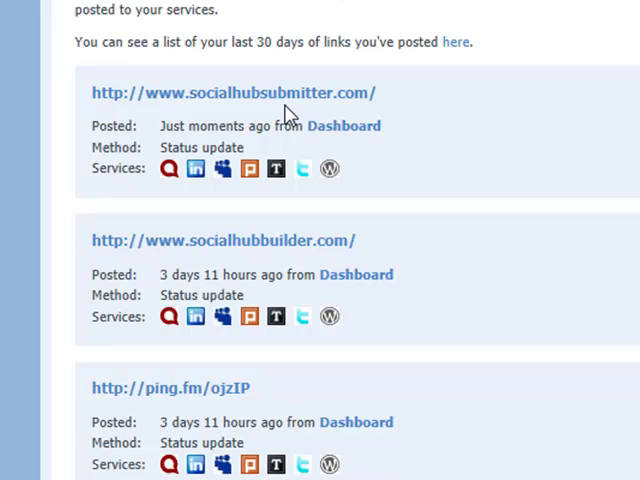
mouse_move(253, 405)
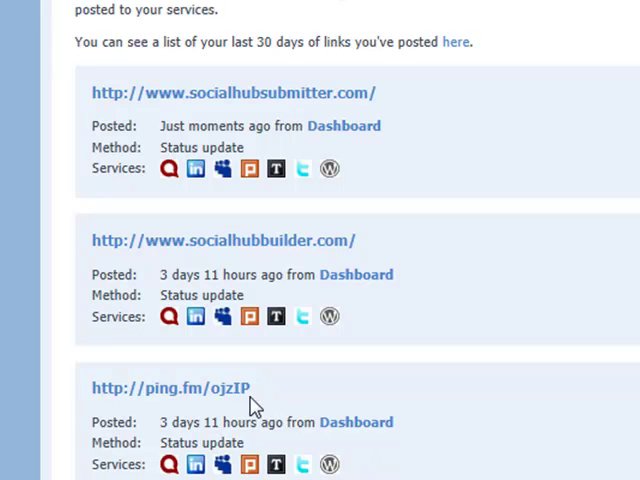
double_click(168, 388)
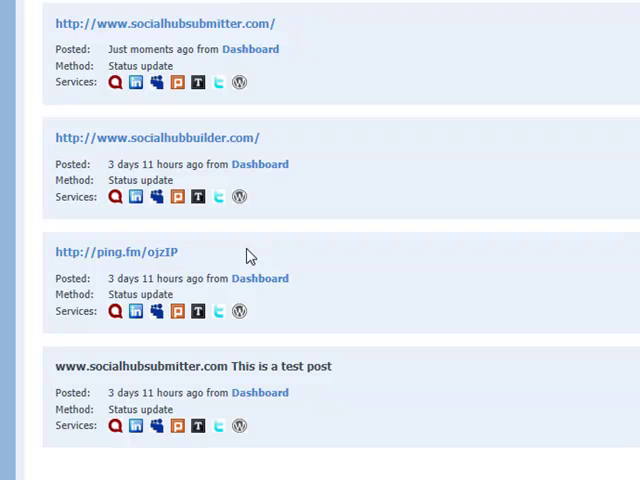
mouse_move(224, 5)
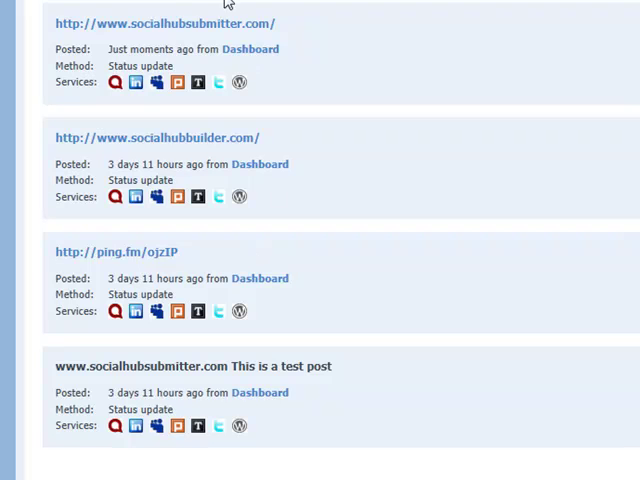
scroll(up, 3)
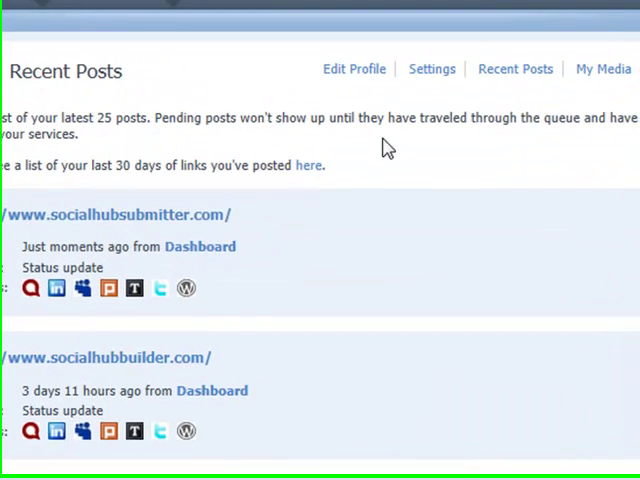
Show Ping.fm's Default Settings page with the link shortening options.
click(432, 69)
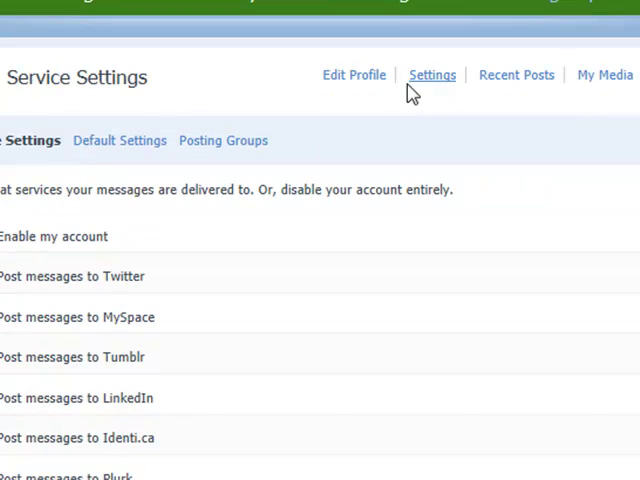
click(112, 140)
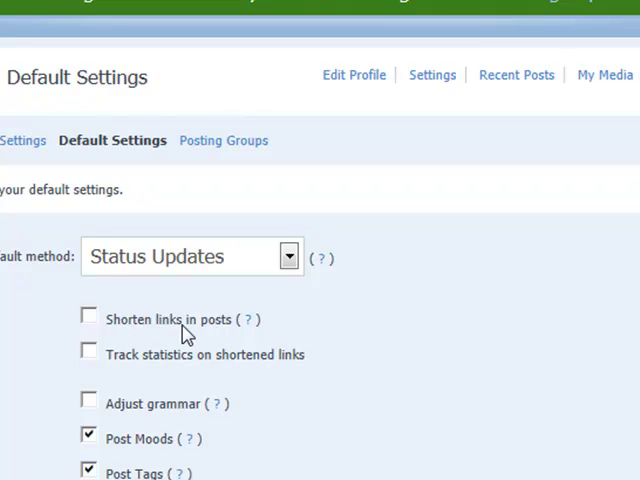
mouse_move(118, 330)
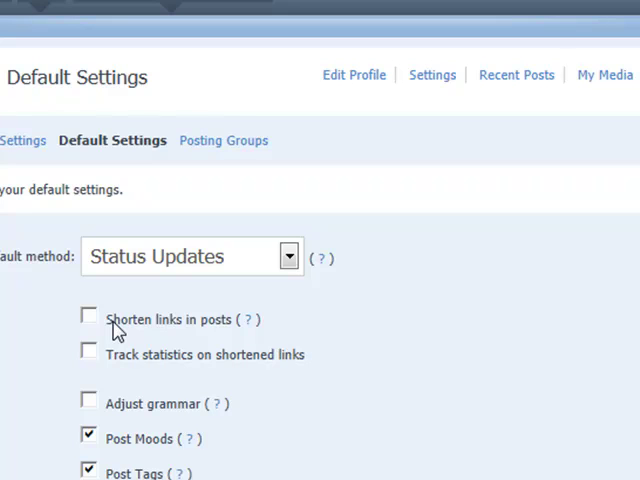
mouse_move(547, 75)
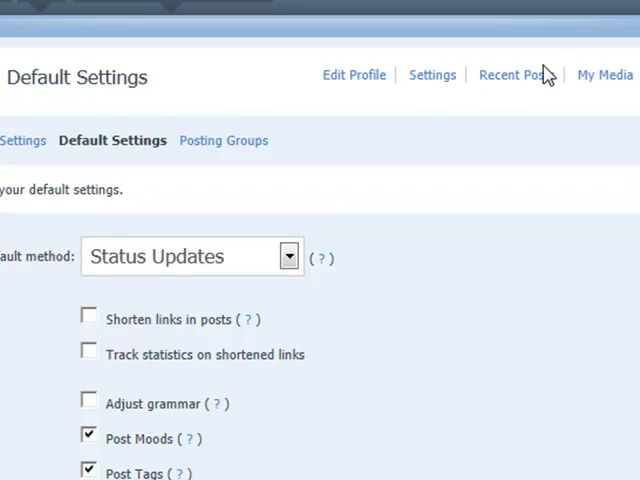
Cycle through Recent Posts, Settings and Default Settings, ending back on Recent Posts.
click(512, 75)
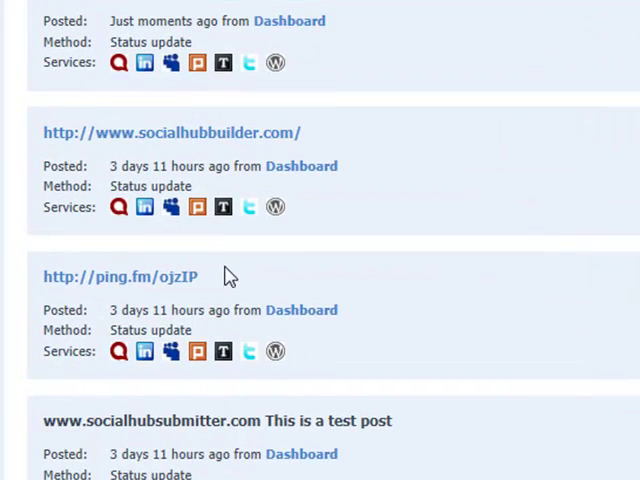
mouse_move(15, 245)
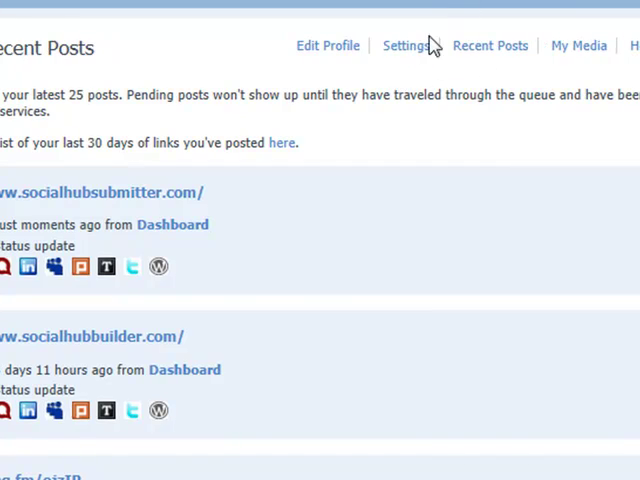
click(406, 45)
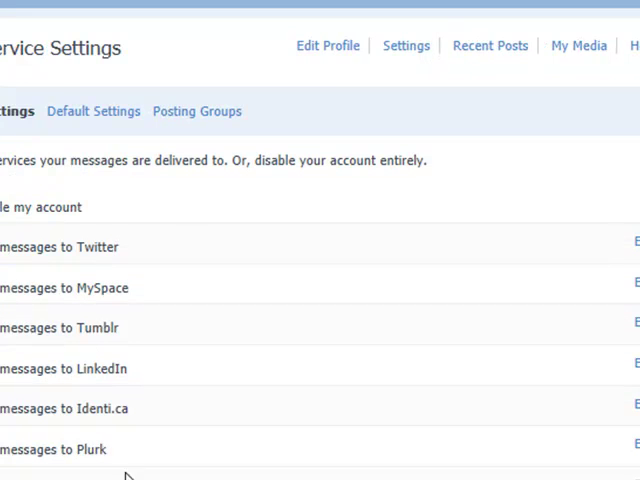
mouse_move(66, 158)
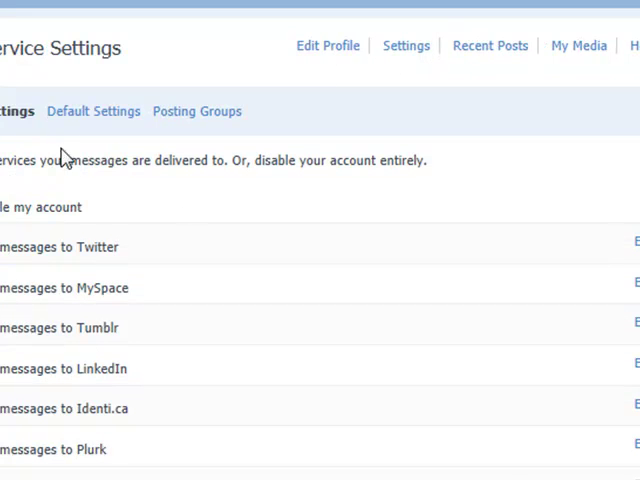
click(93, 111)
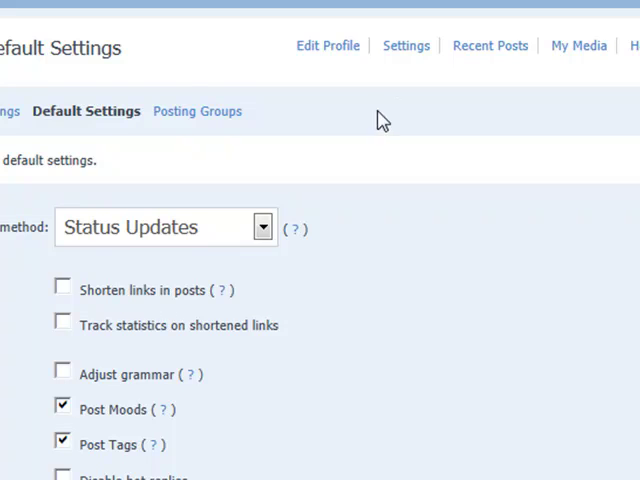
mouse_move(447, 185)
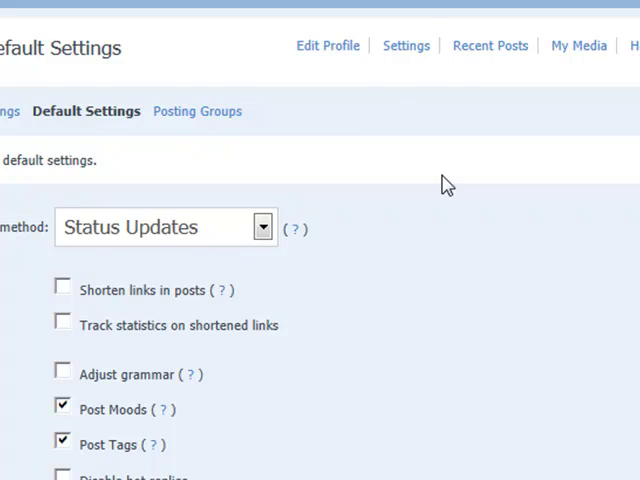
click(490, 45)
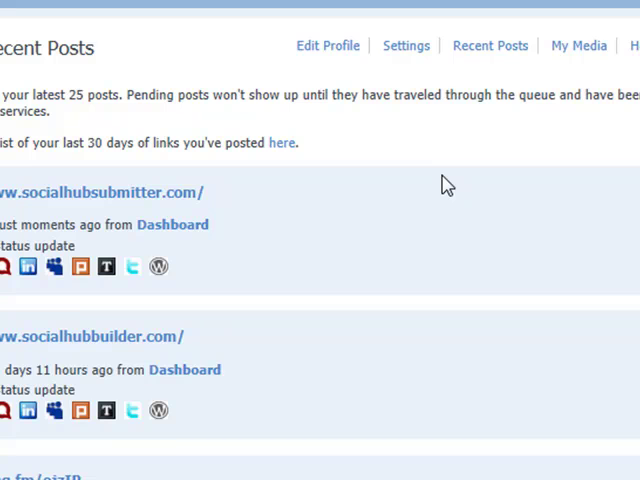